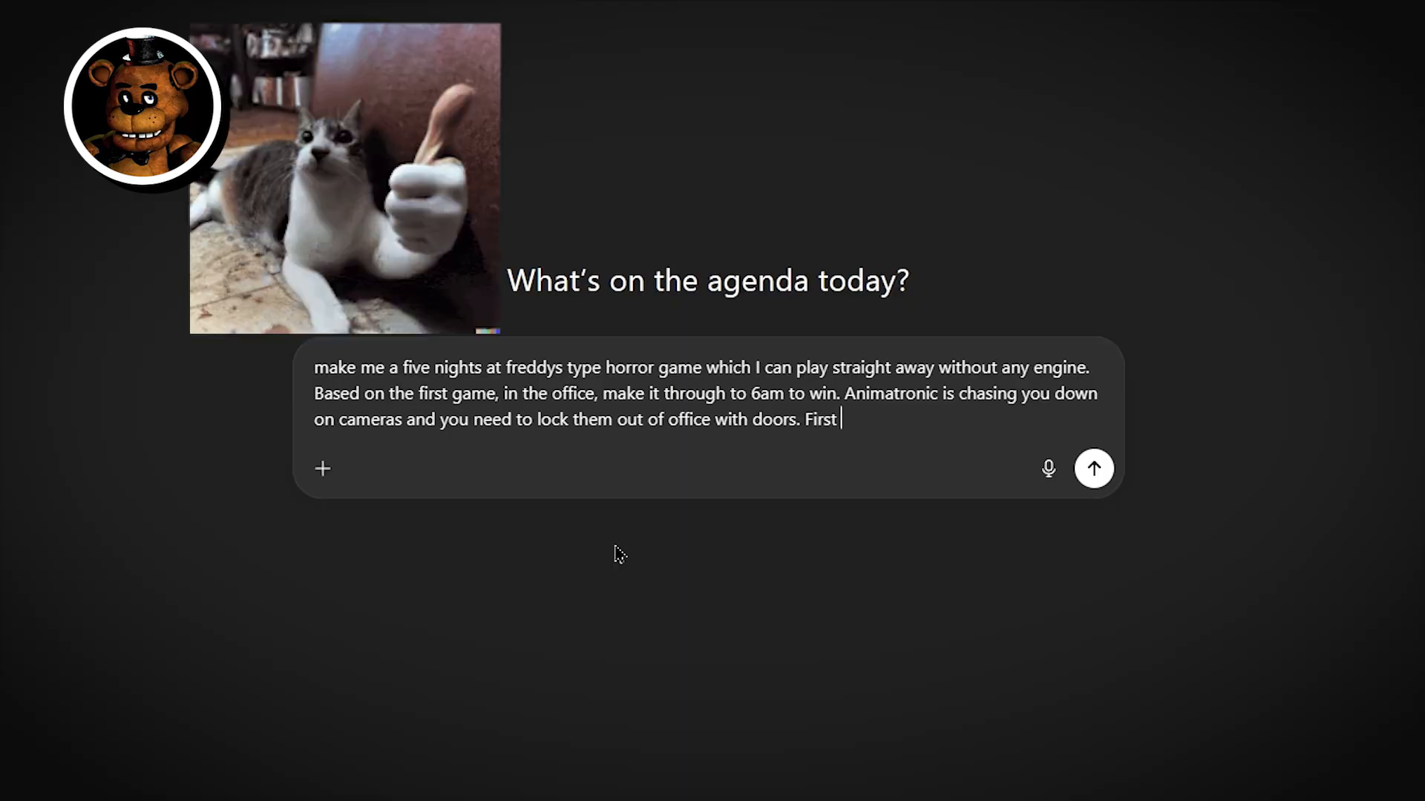
Send the Five Nights at Freddy's-style horror game request to ChatGPT.
{"action": "left_click", "coordinate": [1093, 468]}
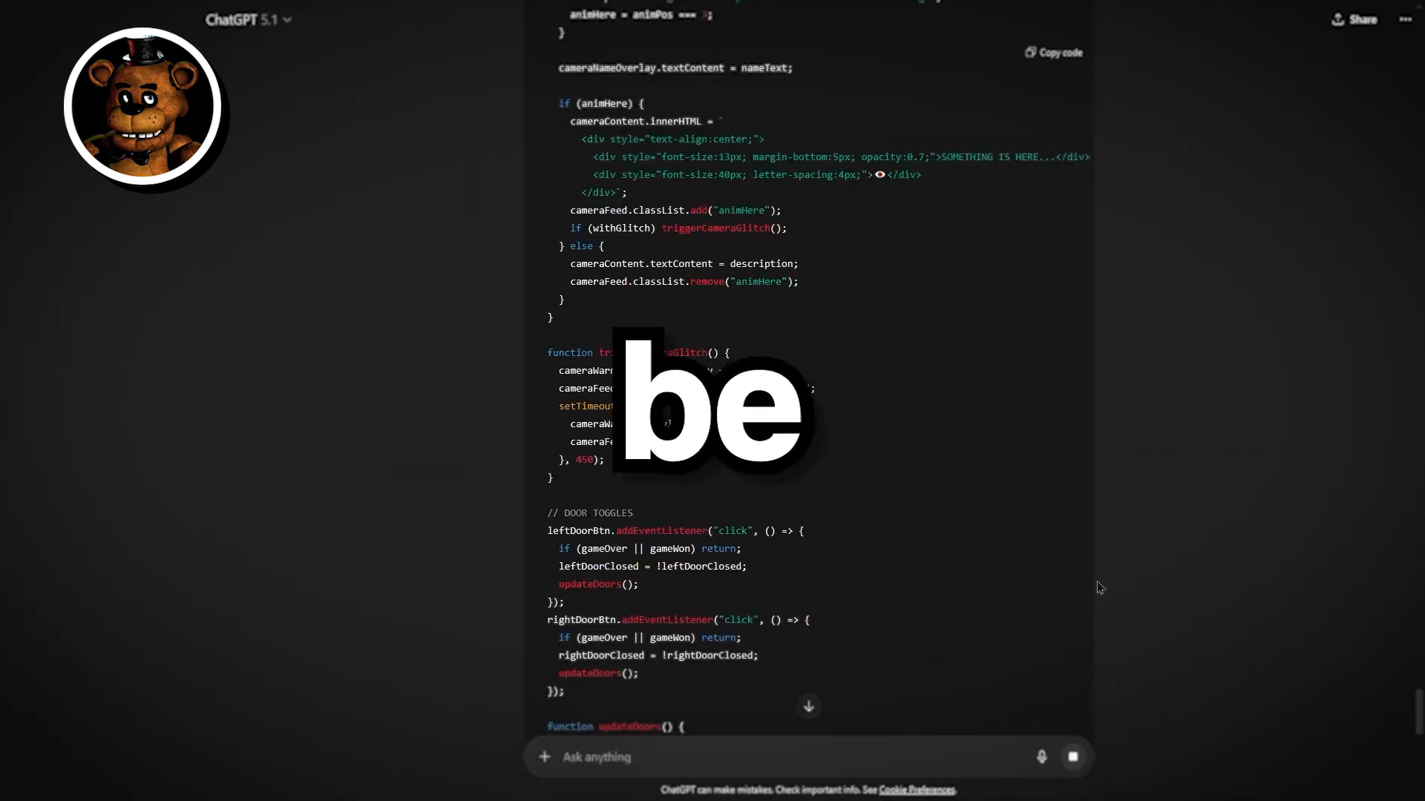
{"action": "scroll", "scroll_direction": "down", "scroll_amount": 3}
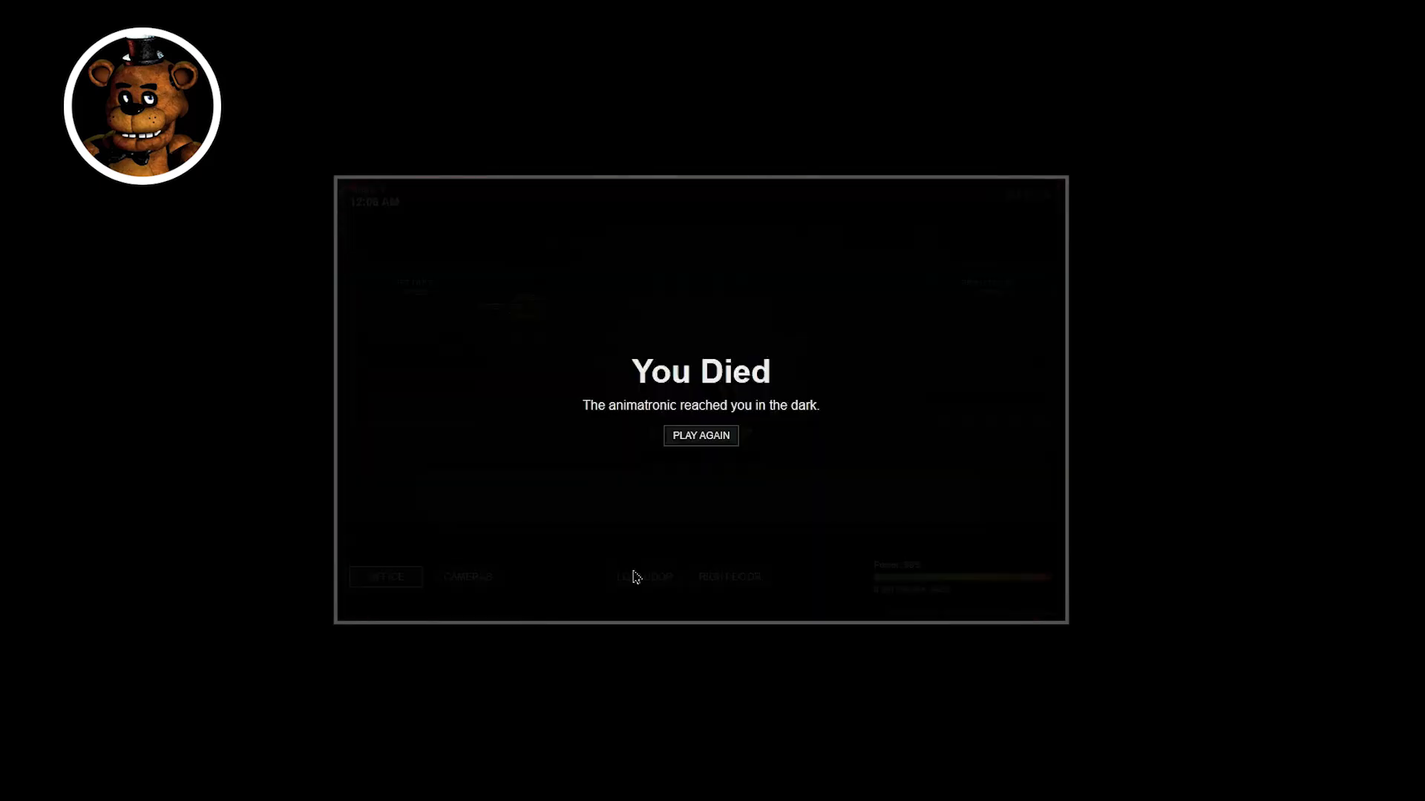
Restart the night after dying and check the right-side office camera.
{"action": "left_click", "coordinate": [701, 437]}
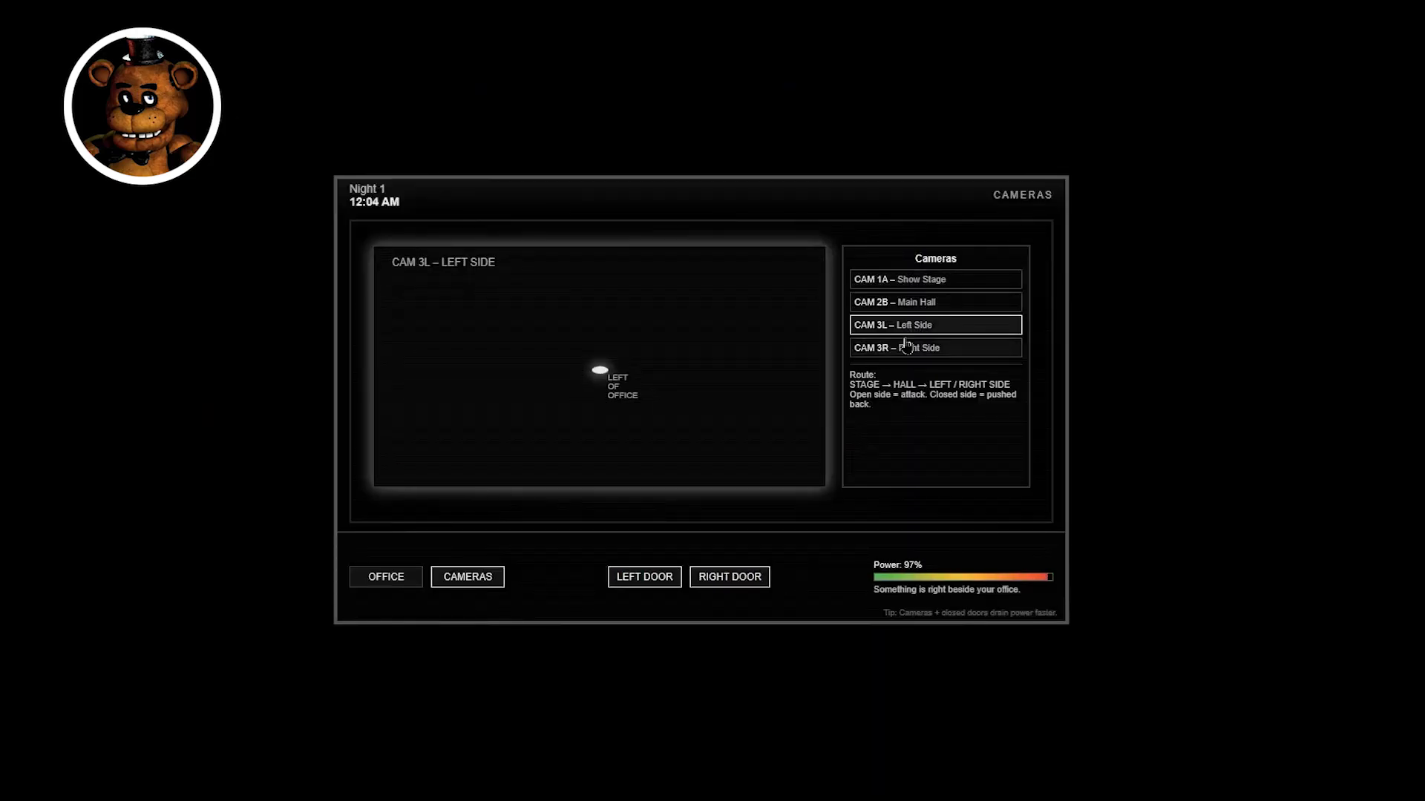
{"action": "left_click", "coordinate": [935, 348]}
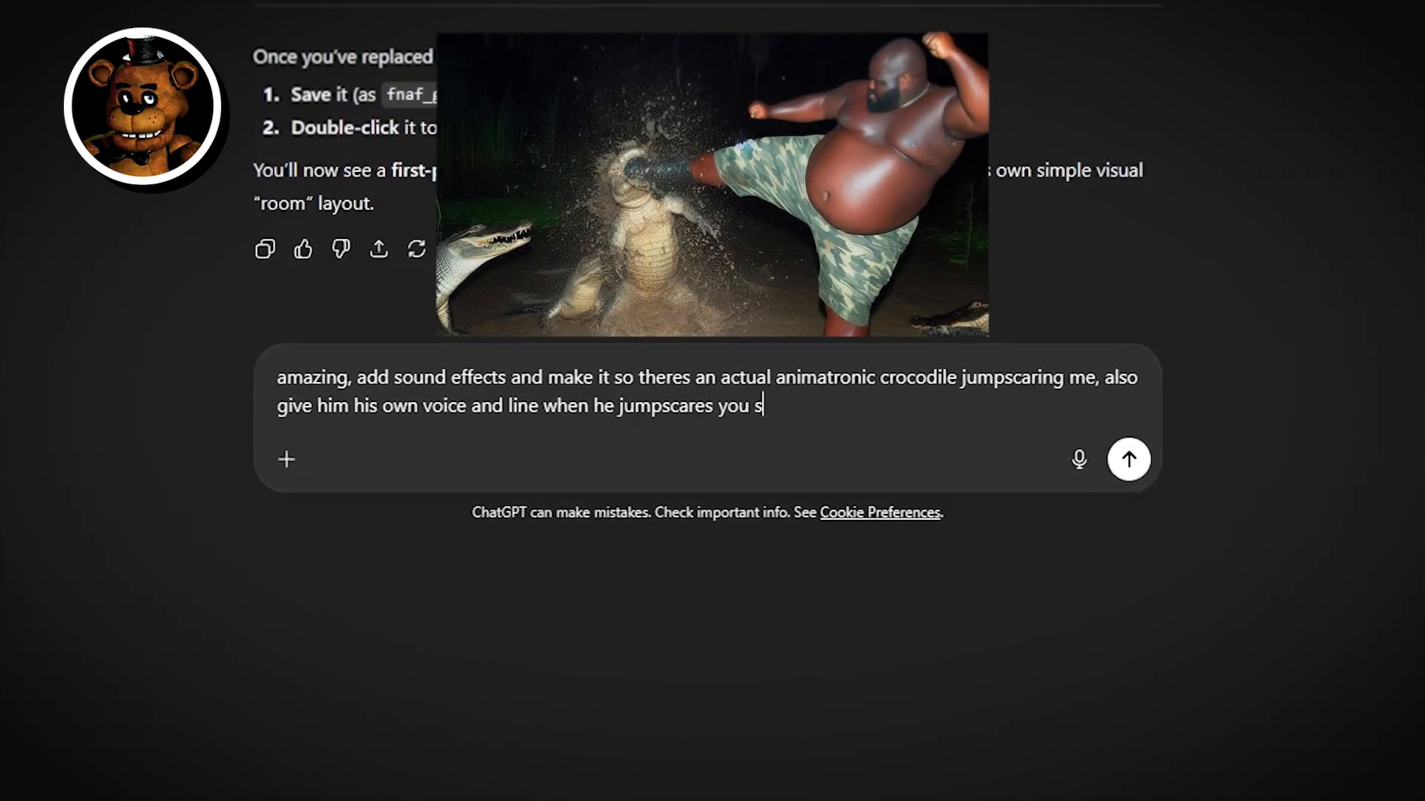
Finish the sound-effects prompt and check the left-side and Gator Stage cameras in the new game.
{"action": "type", "text": "aying subscri"}
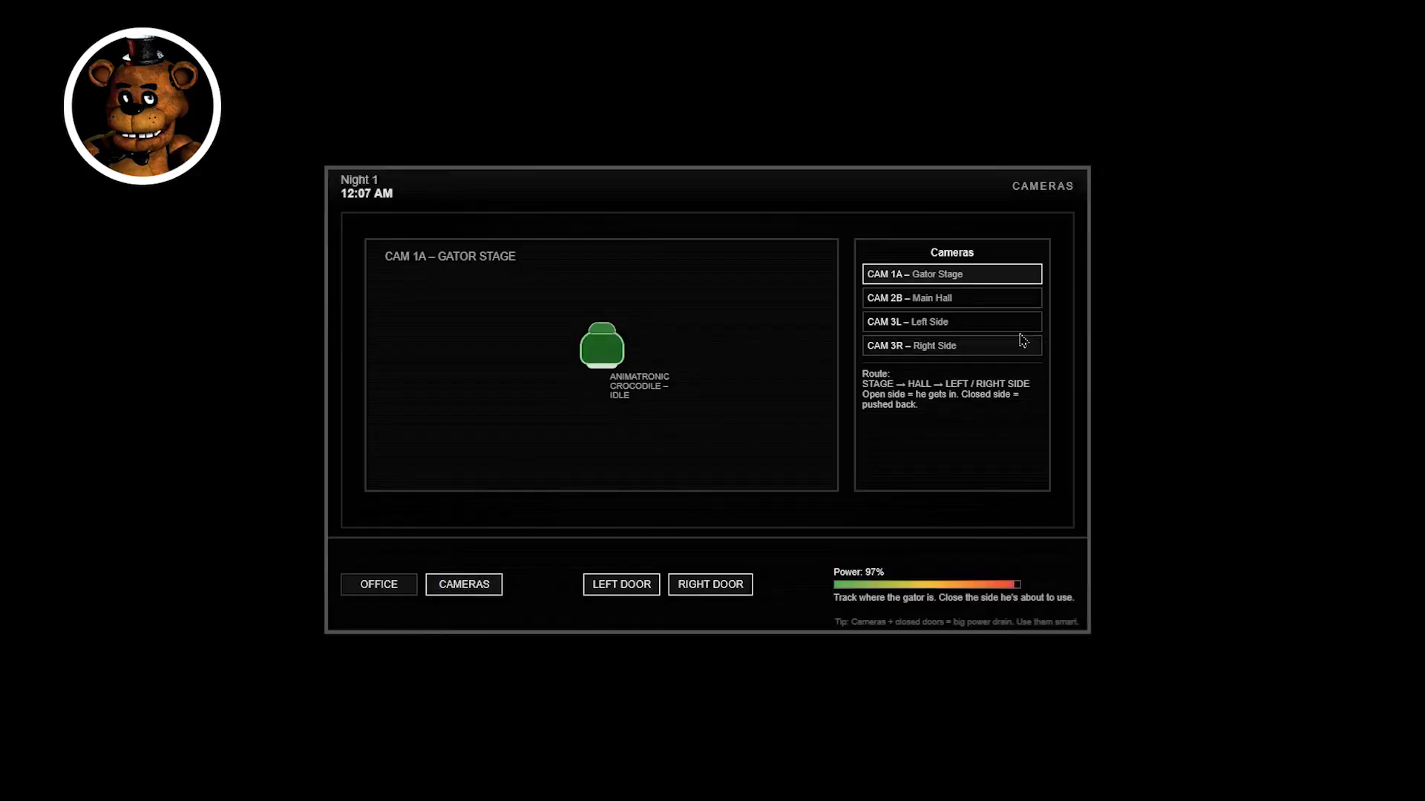
{"action": "left_click", "coordinate": [950, 320]}
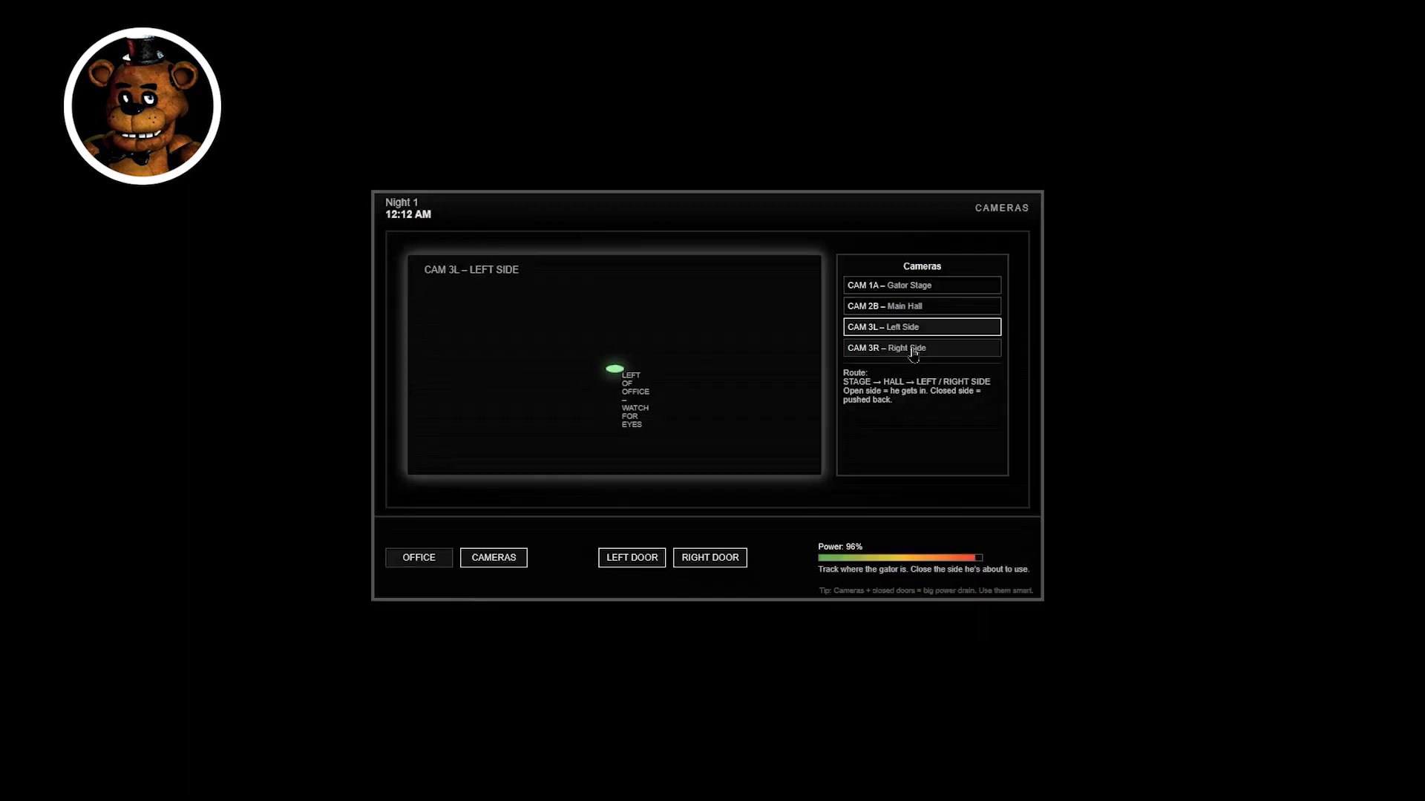
{"action": "left_click", "coordinate": [922, 285]}
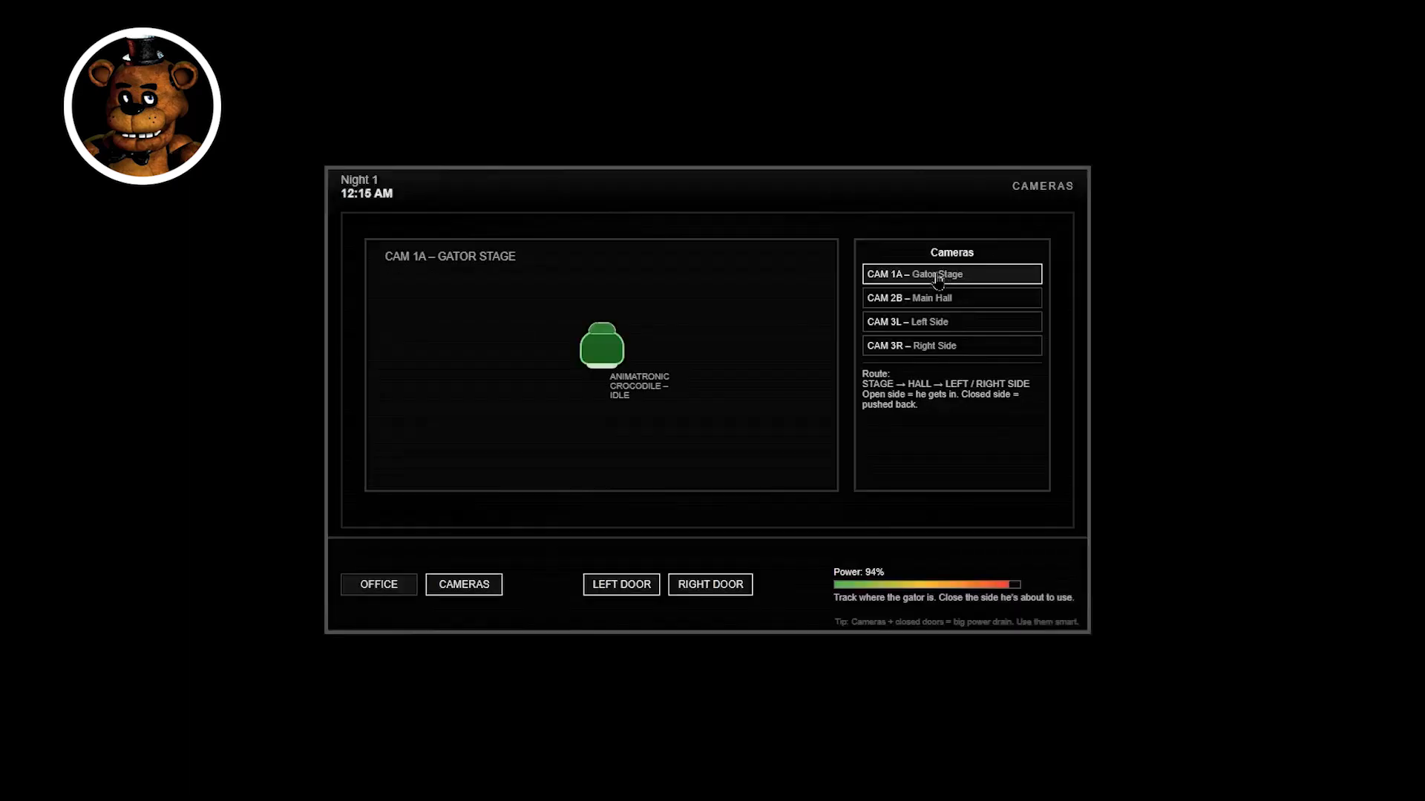
{"action": "left_click", "coordinate": [378, 585]}
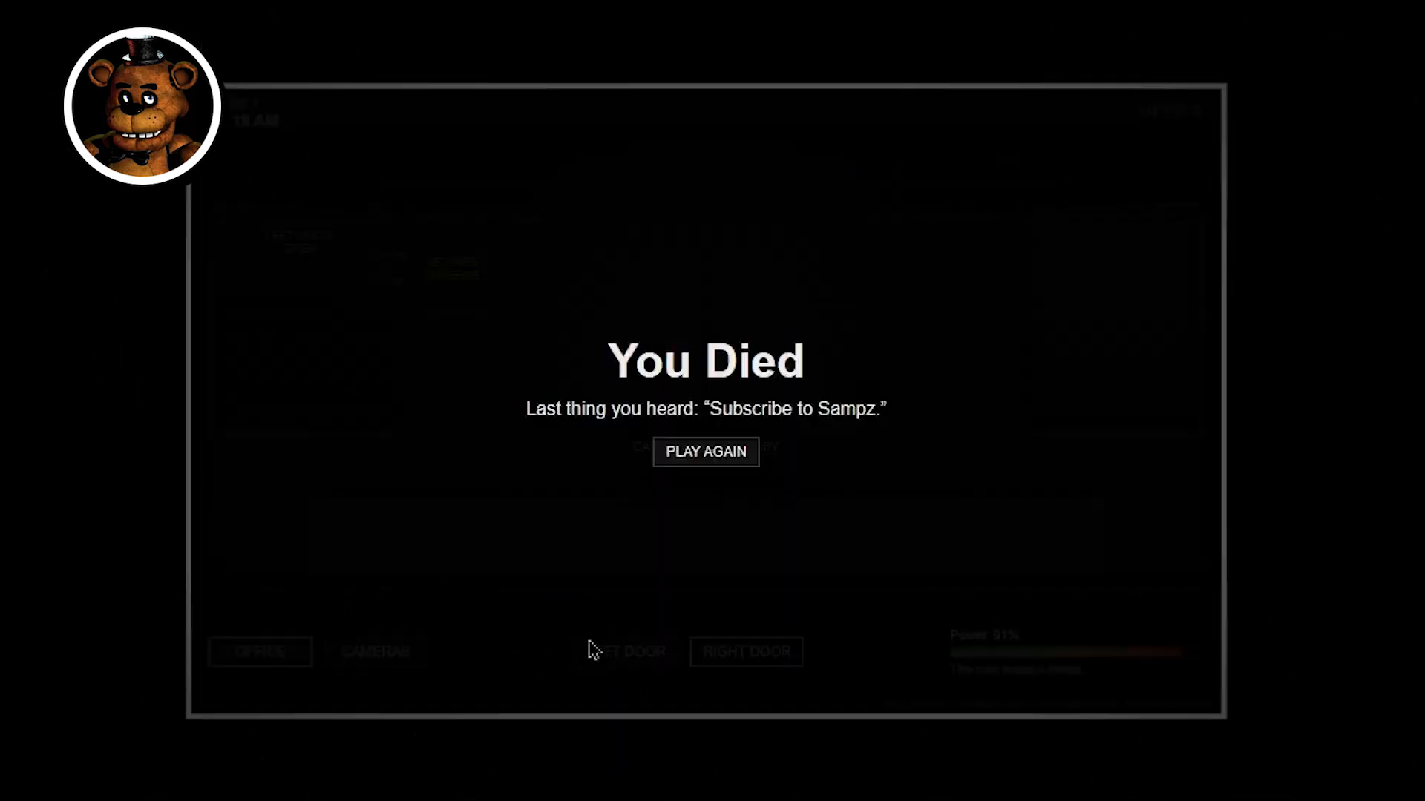
Restart the night after the crocodile jumpscare and close the right office door.
{"action": "left_click", "coordinate": [707, 452]}
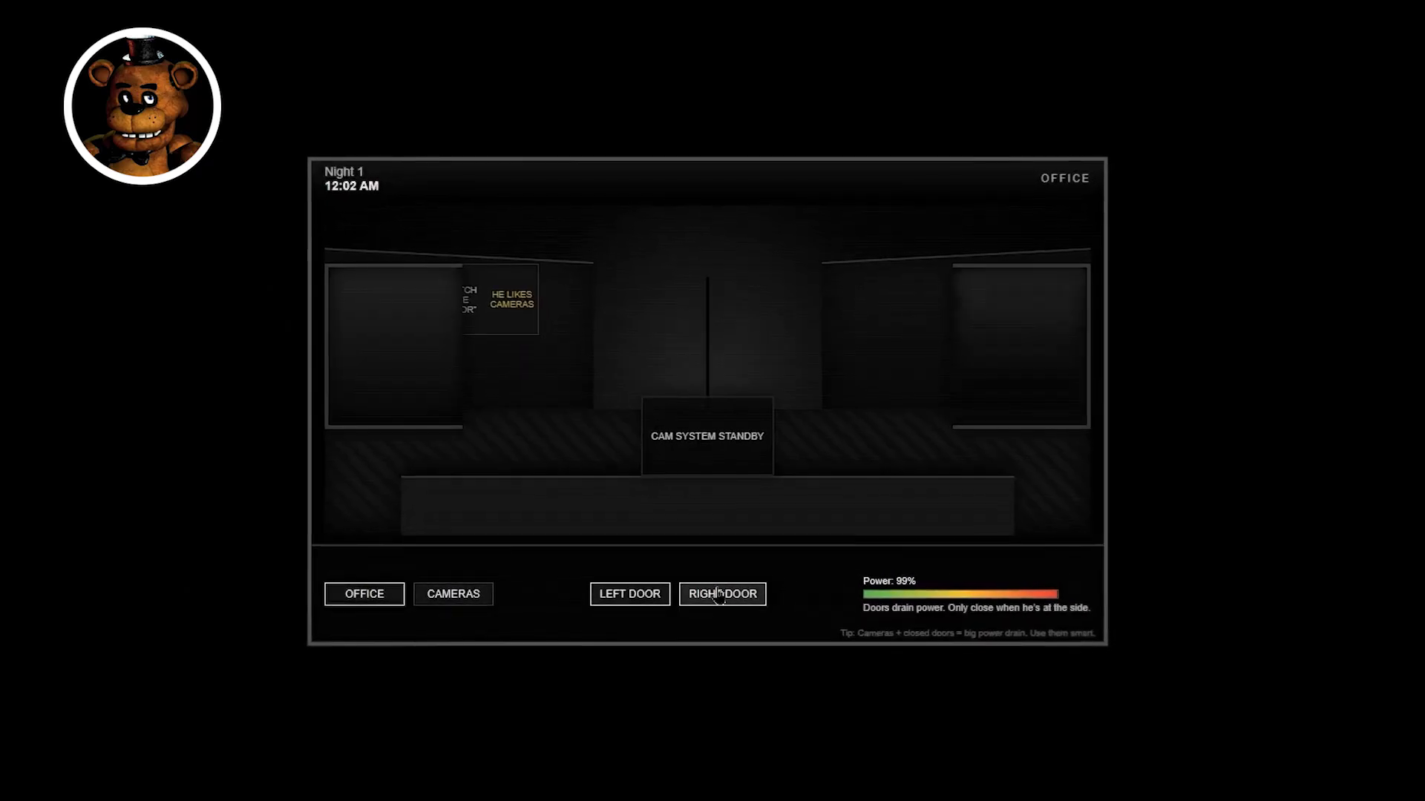
{"action": "left_click", "coordinate": [453, 594]}
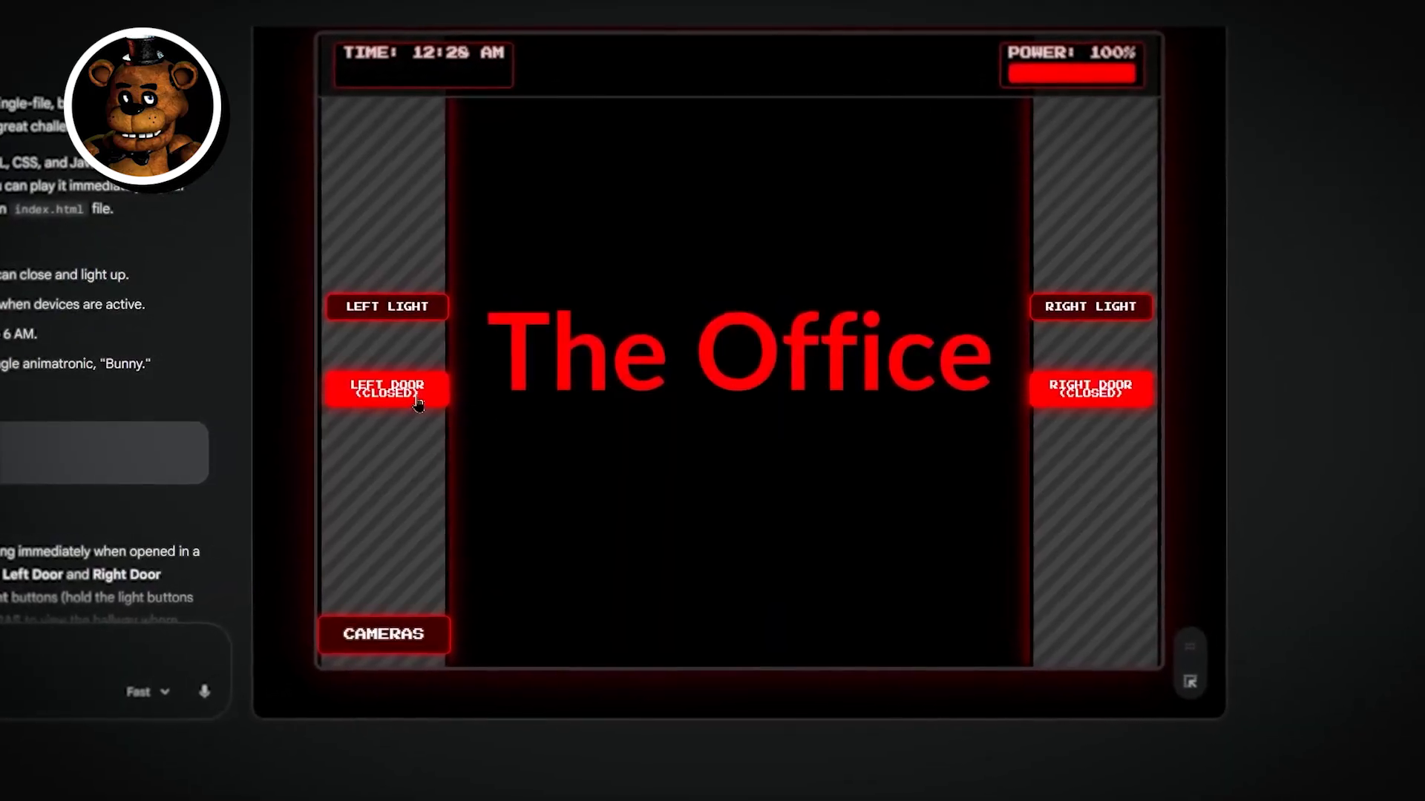
Reopen the left office door in Gemini's FNAF Survival Game preview.
{"action": "left_click", "coordinate": [385, 389]}
{"action": "type", "text": "Great, I want you to make it so there are multiple cameras, i can see the doors,"}
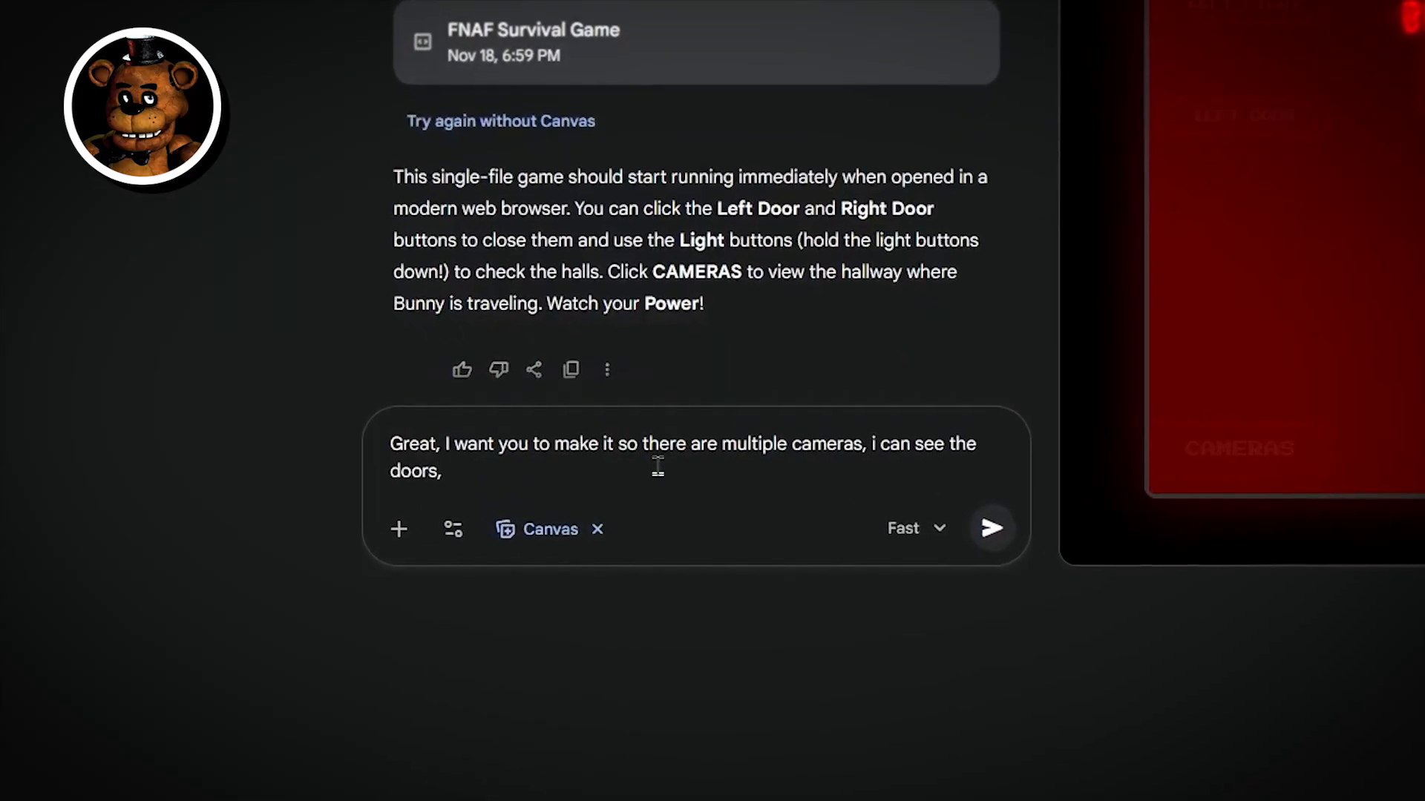
Send the power-drain prompt, then view the West Hall camera and bring up the camera tablet.
{"action": "type", "text": "the power doesn't seem to be"}
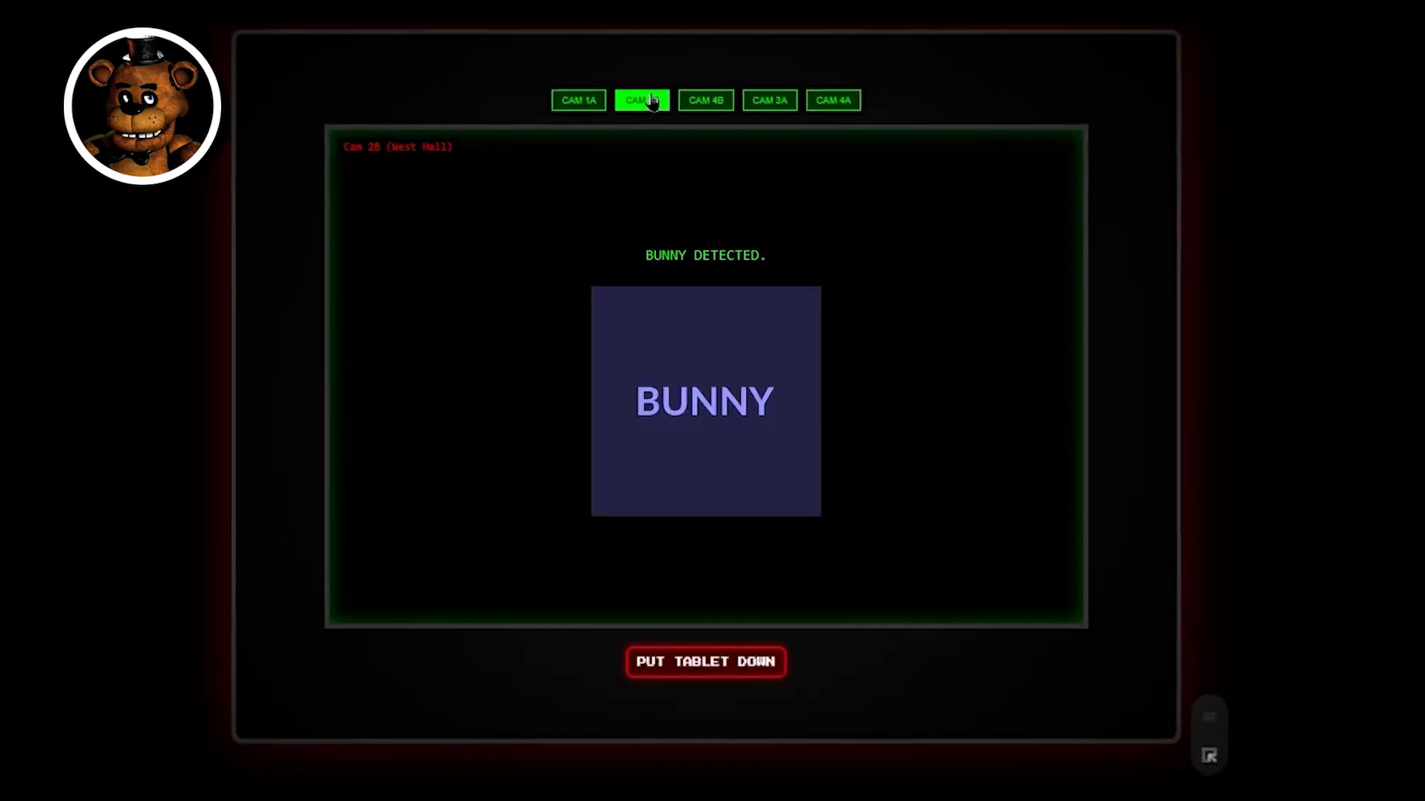
{"action": "left_click", "coordinate": [707, 662]}
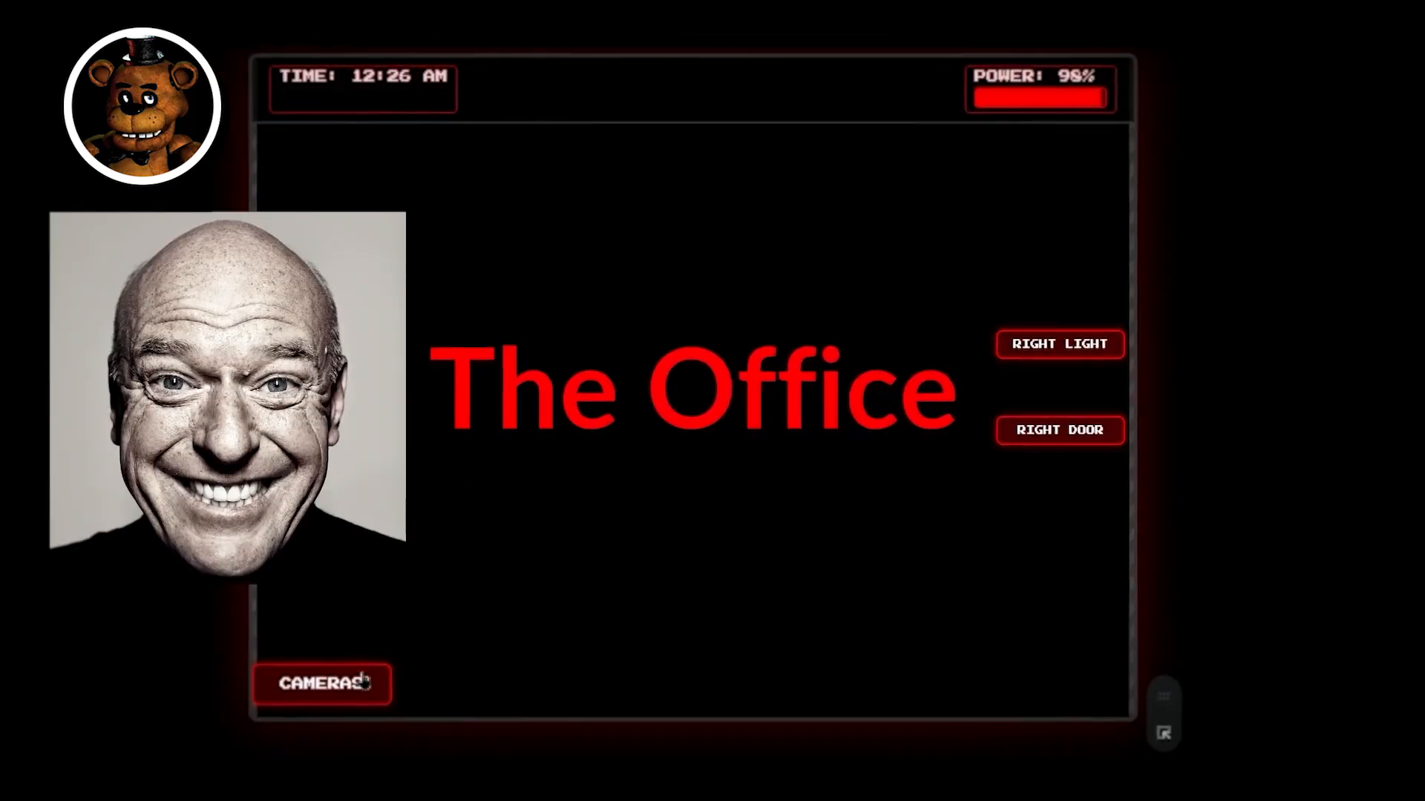
{"action": "left_click", "coordinate": [324, 683]}
{"action": "type", "text": "I don't want it to just say the office or have these boring vi"}
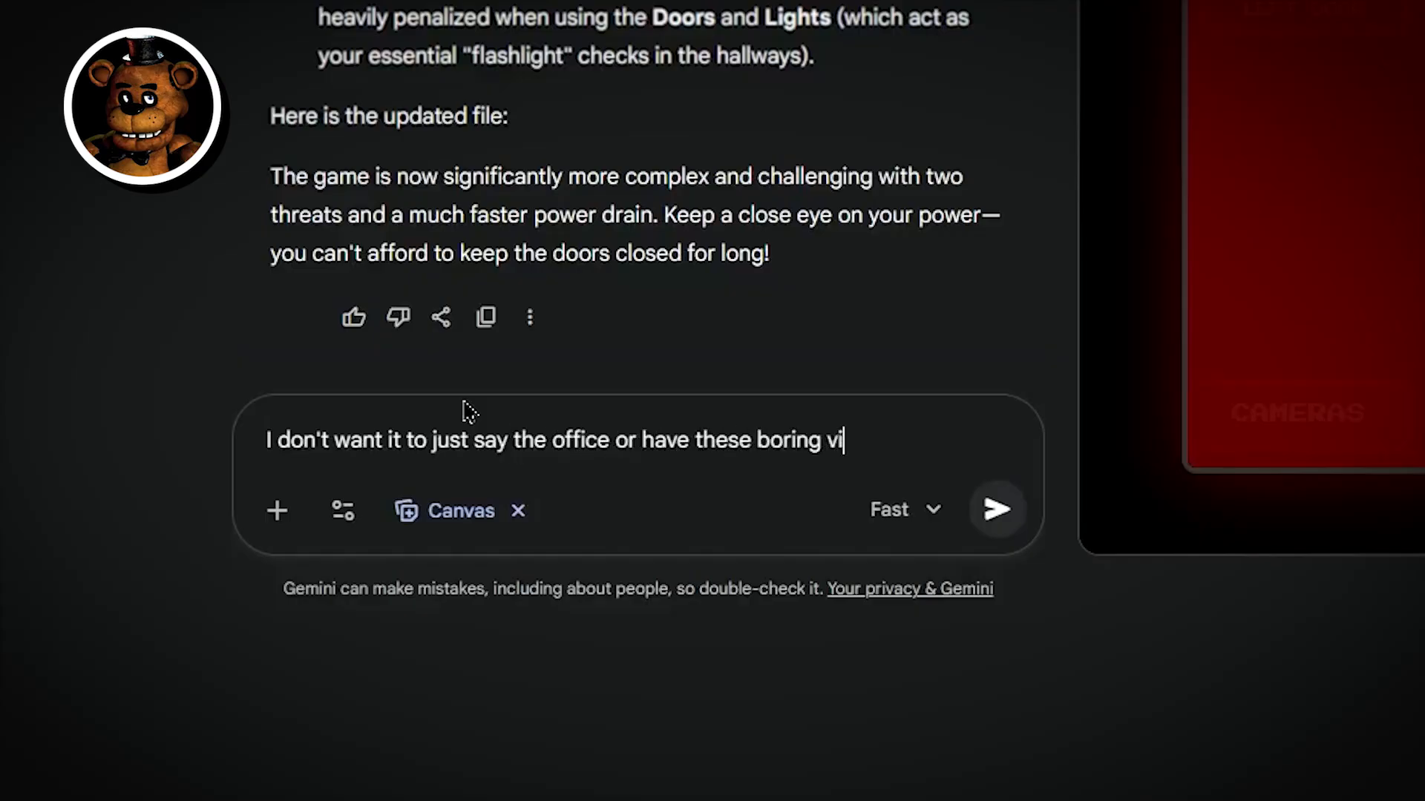
Send the office-visuals request and light up the left hallway in the restyled night view.
{"action": "left_click", "coordinate": [998, 511]}
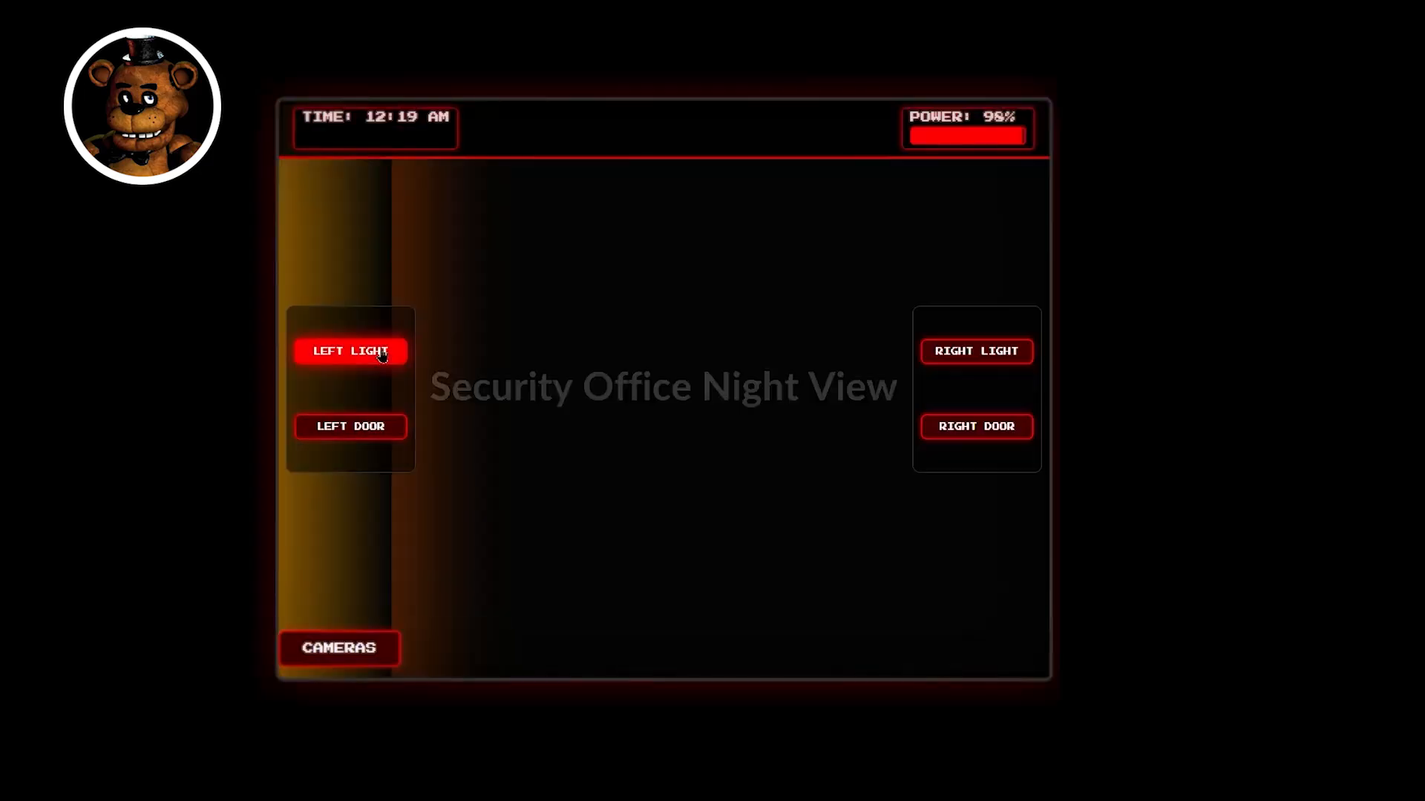
{"action": "left_click", "coordinate": [351, 427]}
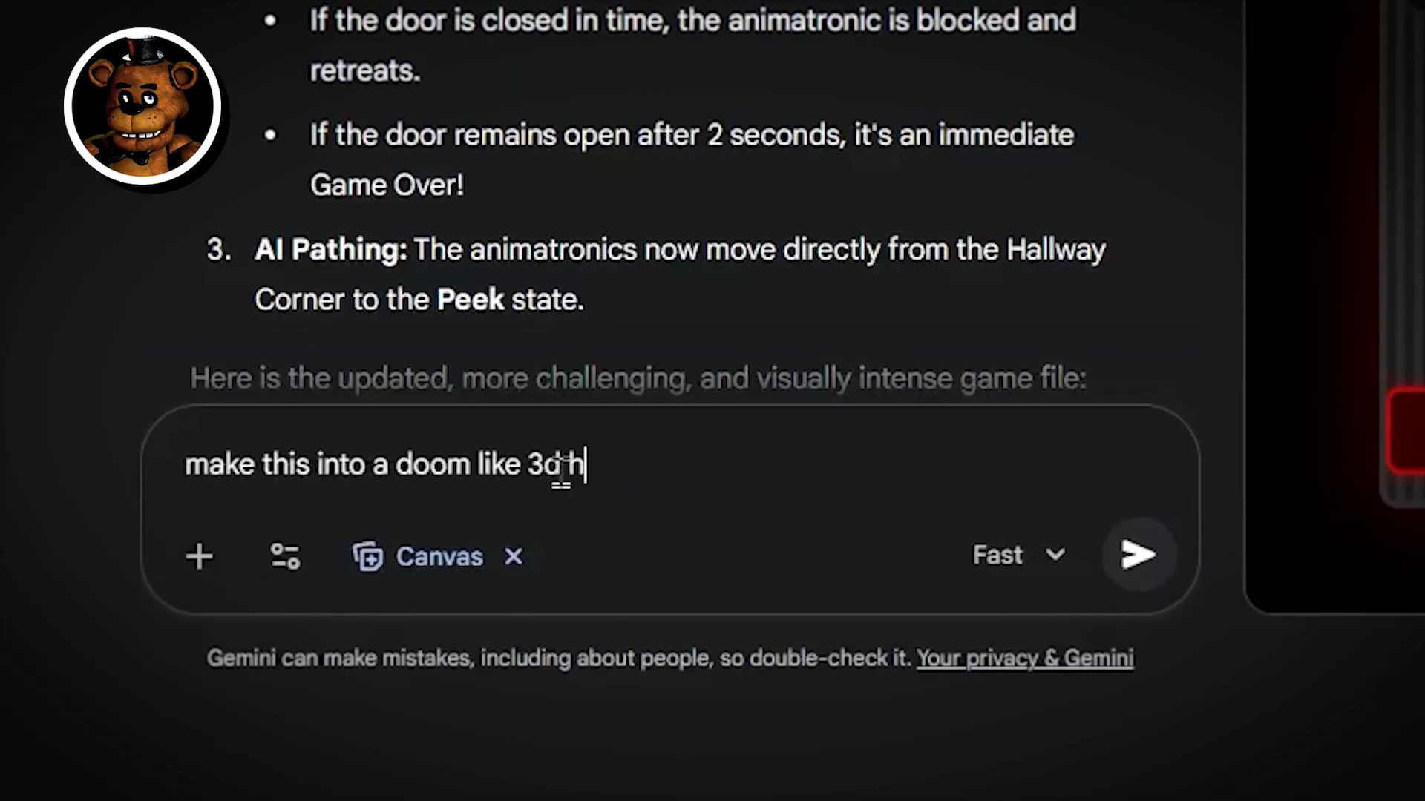
Send the Doom-like 3D remake request and start Pixel Nightmare.
{"action": "left_click", "coordinate": [1140, 555]}
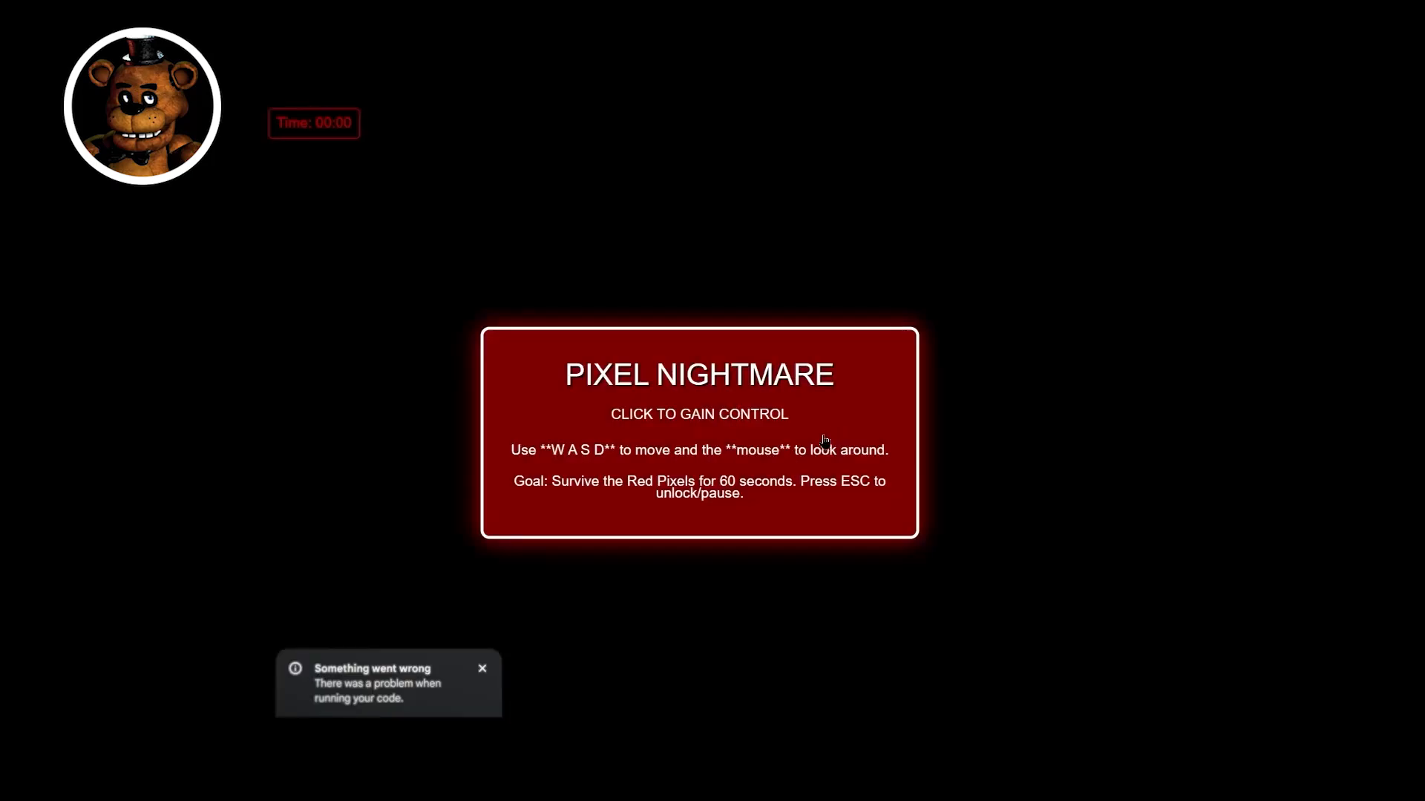
{"action": "left_click", "coordinate": [481, 668]}
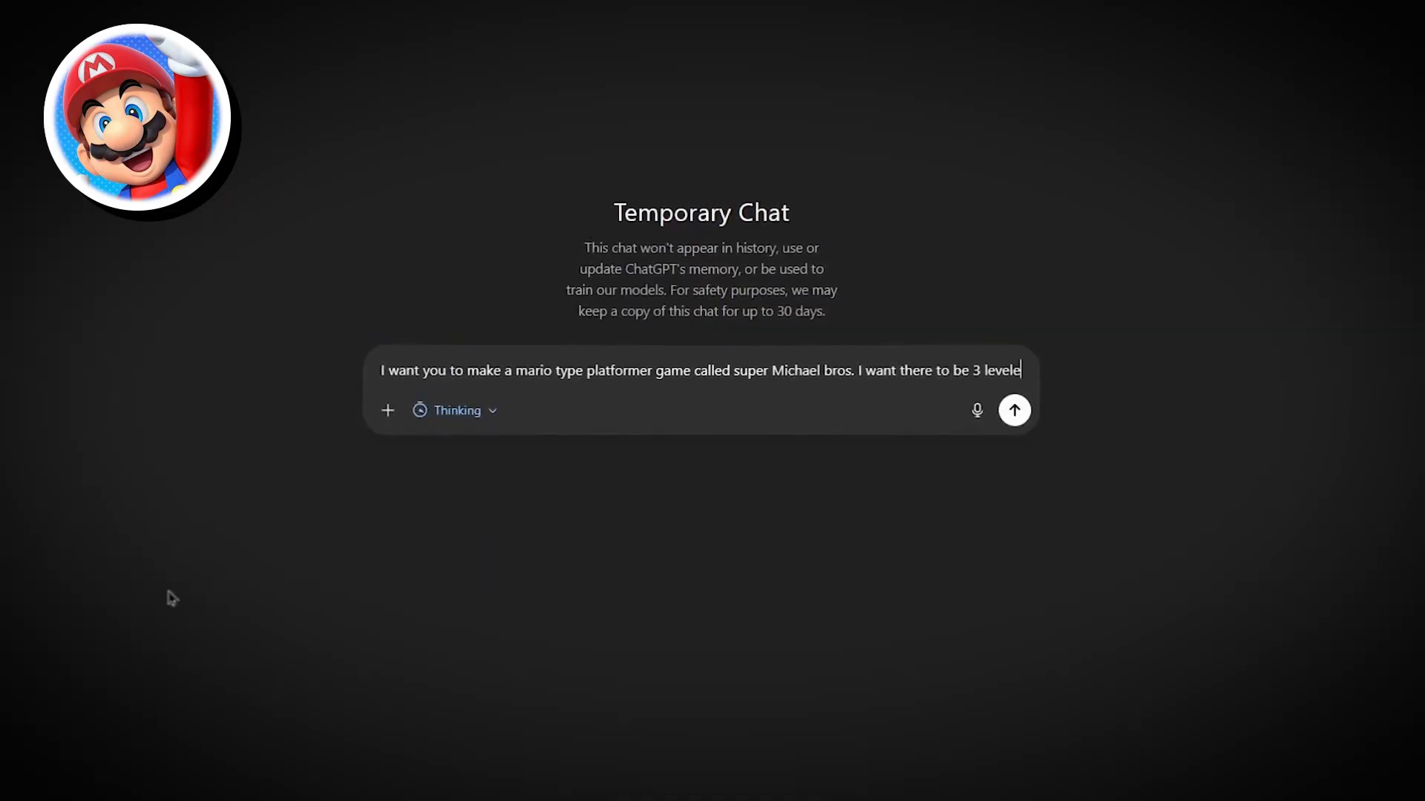
Send the Super Michael Bros request with mushroom kingdom, ice and castle levels.
{"action": "type", "text": "s, 1st in the mushroom kingdom"}
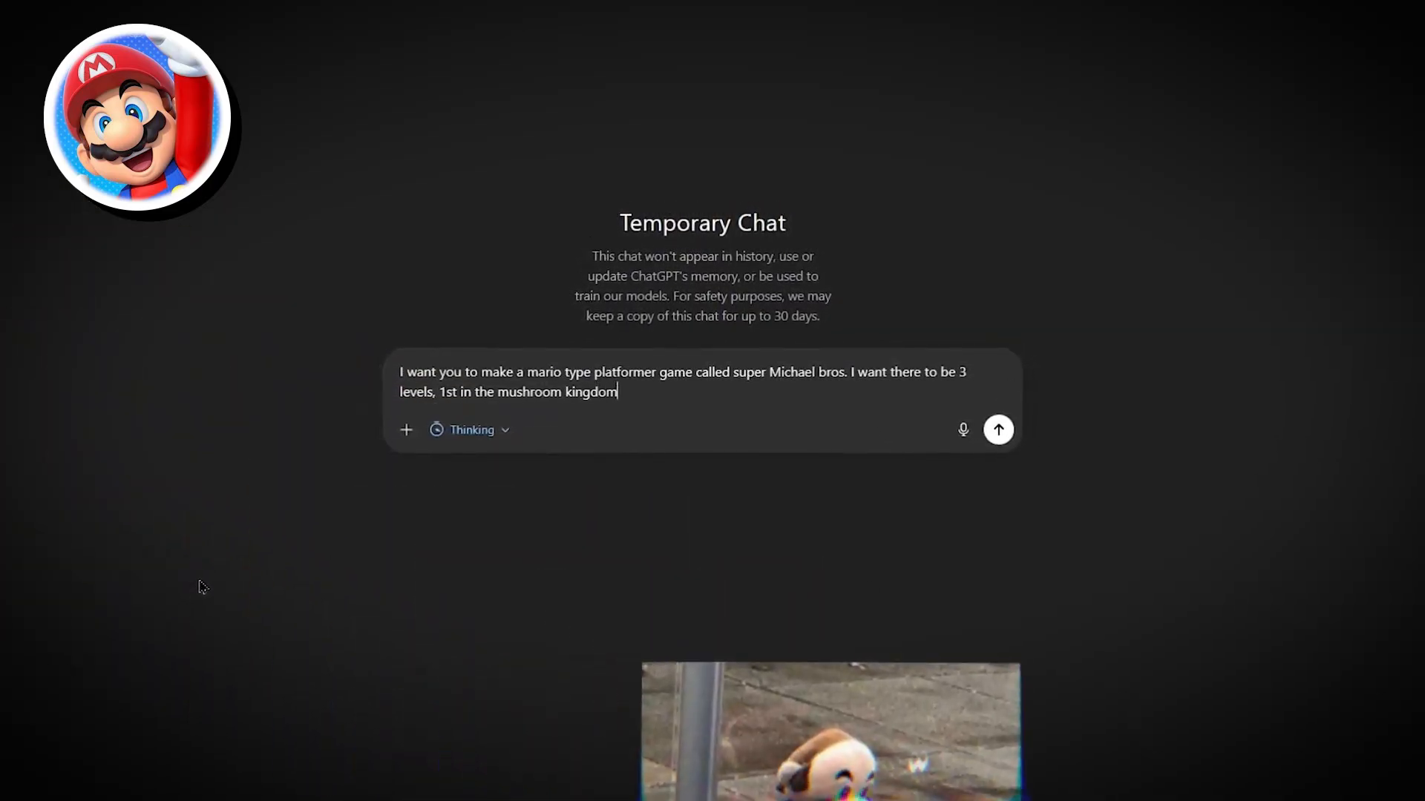
{"action": "type", "text": ", second on ice and third in a ca"}
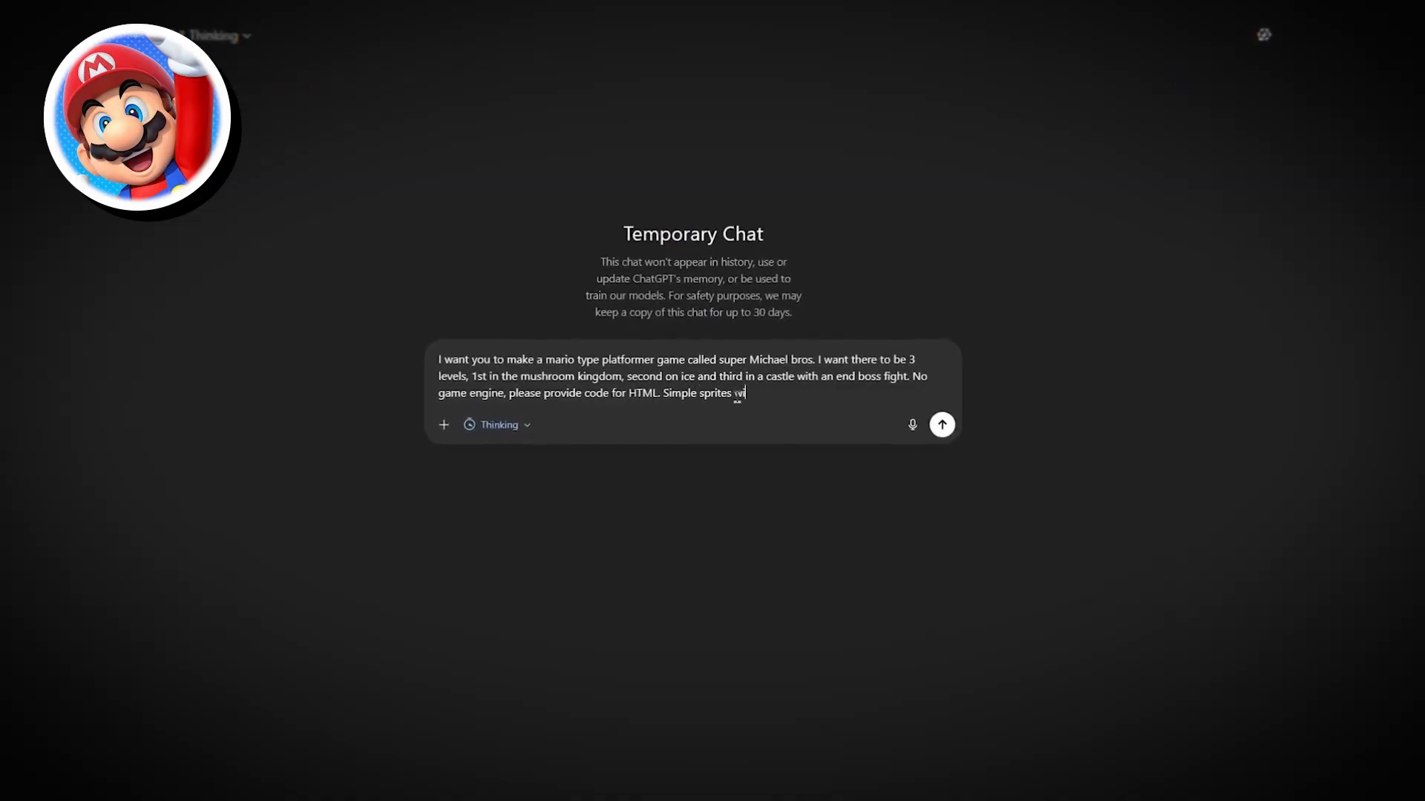
{"action": "left_click", "coordinate": [941, 424]}
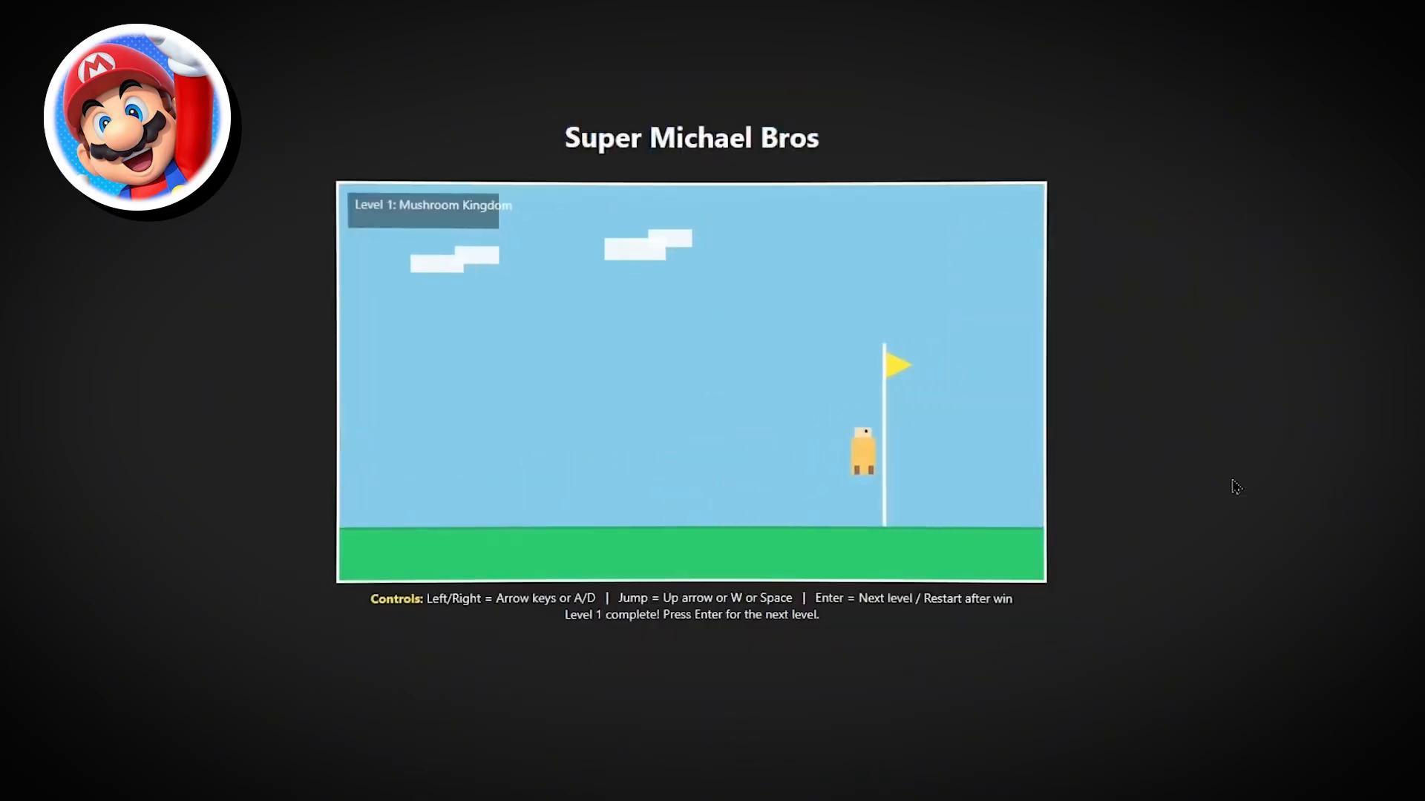
Advance past Level 1 and play through Level 2: Ice Peaks.
{"action": "key", "text": "Enter"}
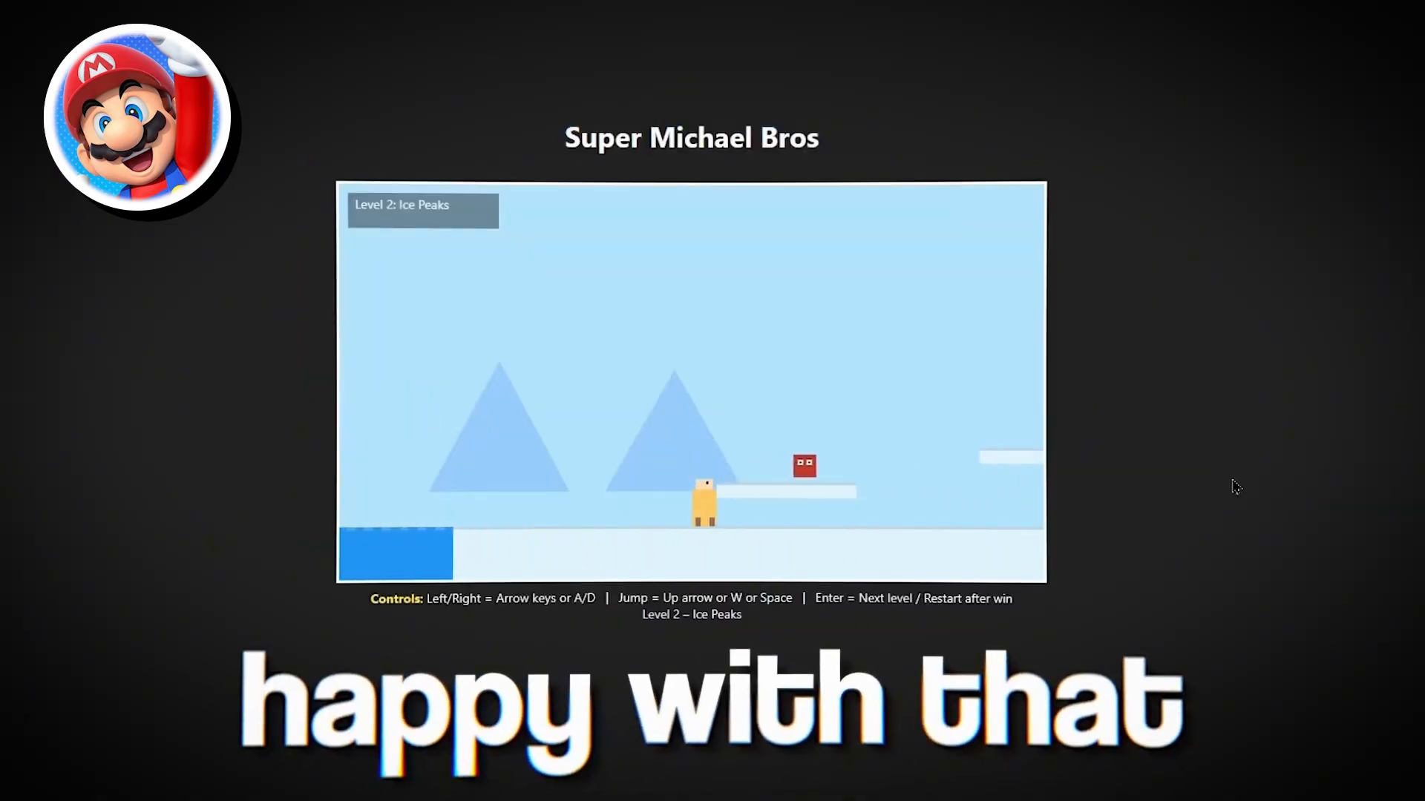
{"action": "key", "text": "enter"}
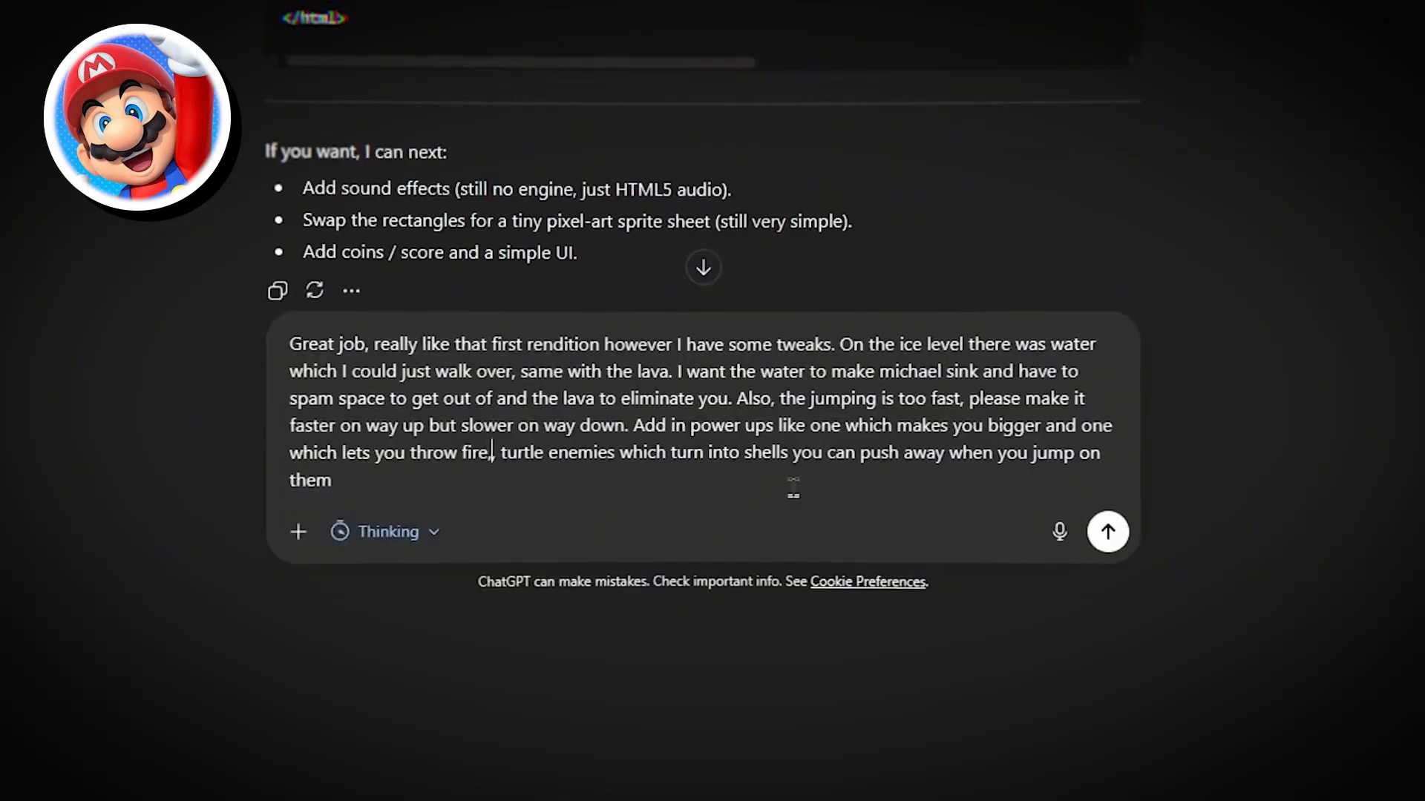
Type the feedback that power-ups also give an extra hit.
{"action": "type", "text": "they also give you an extra hit,"}
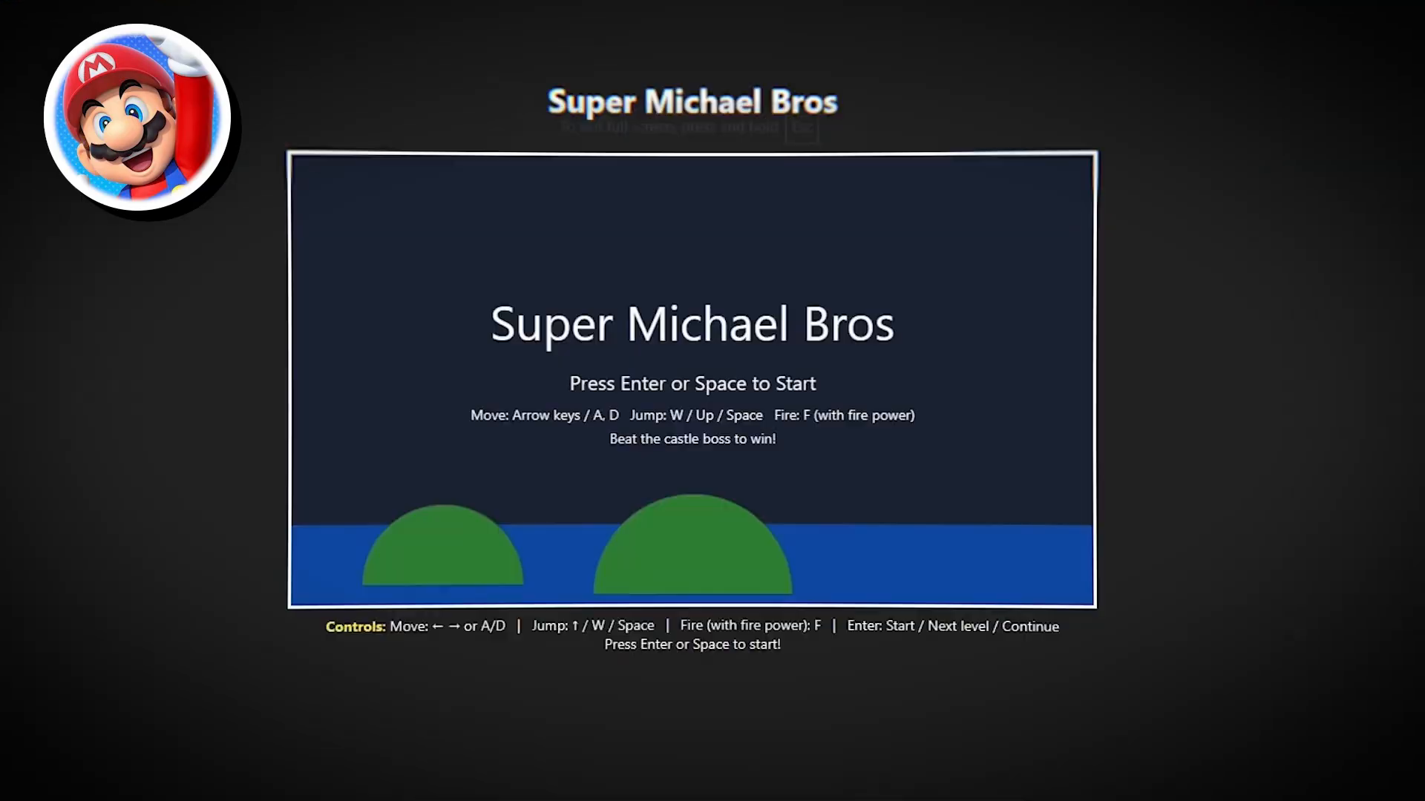
Start Super Michael Bros from the title screen and play Level 1 through to Level 2: Ice Peaks.
{"action": "key", "text": "Enter"}
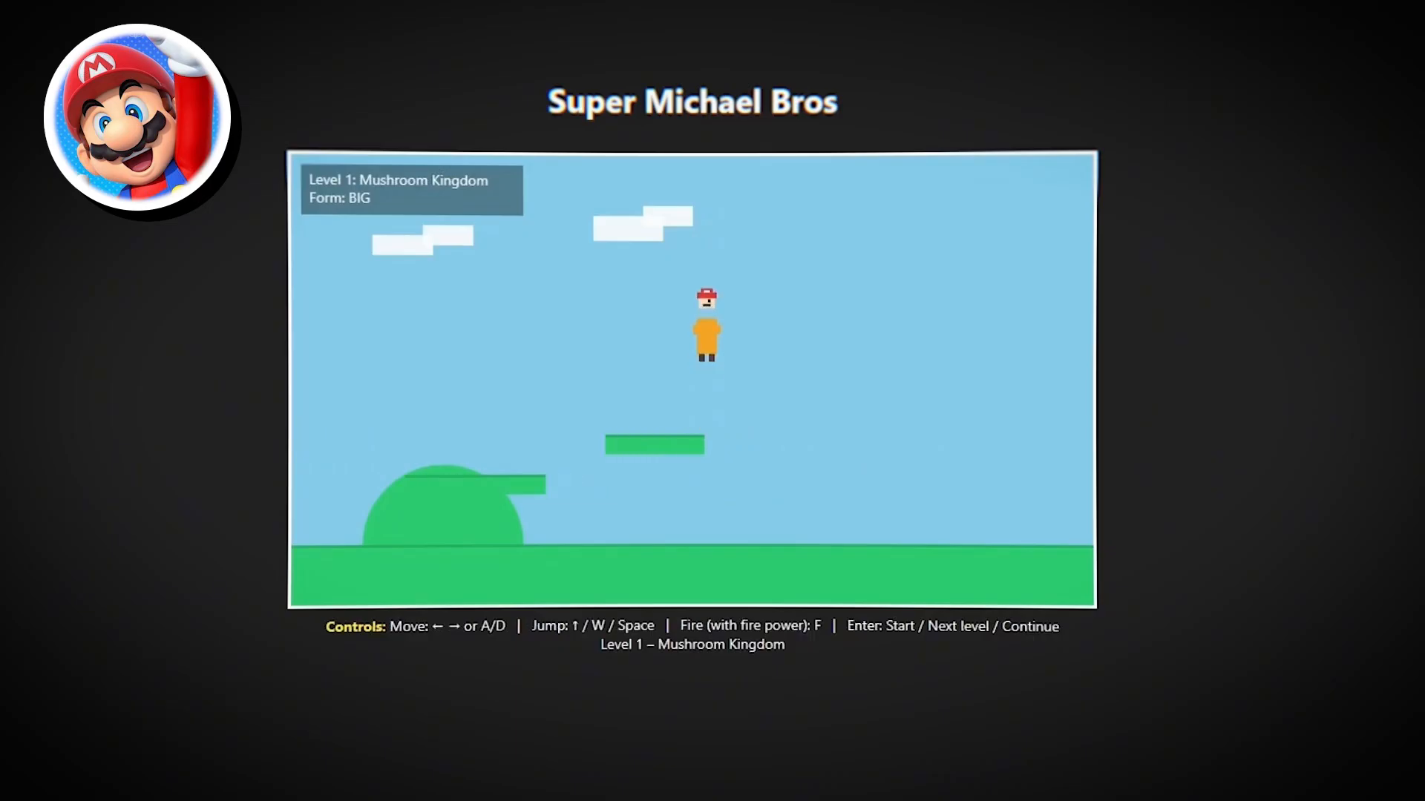
{"action": "key", "text": "enter"}
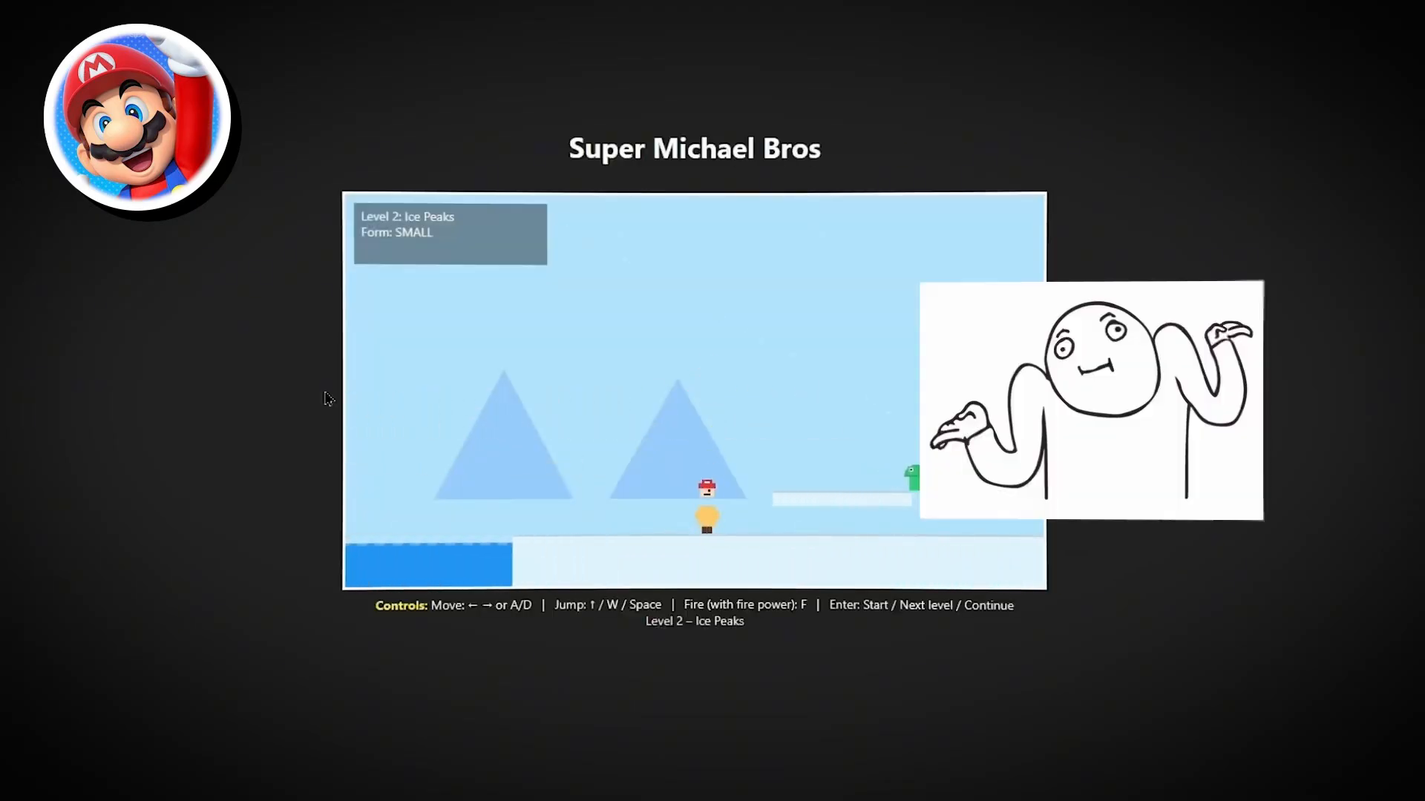
{"action": "key", "text": "Enter"}
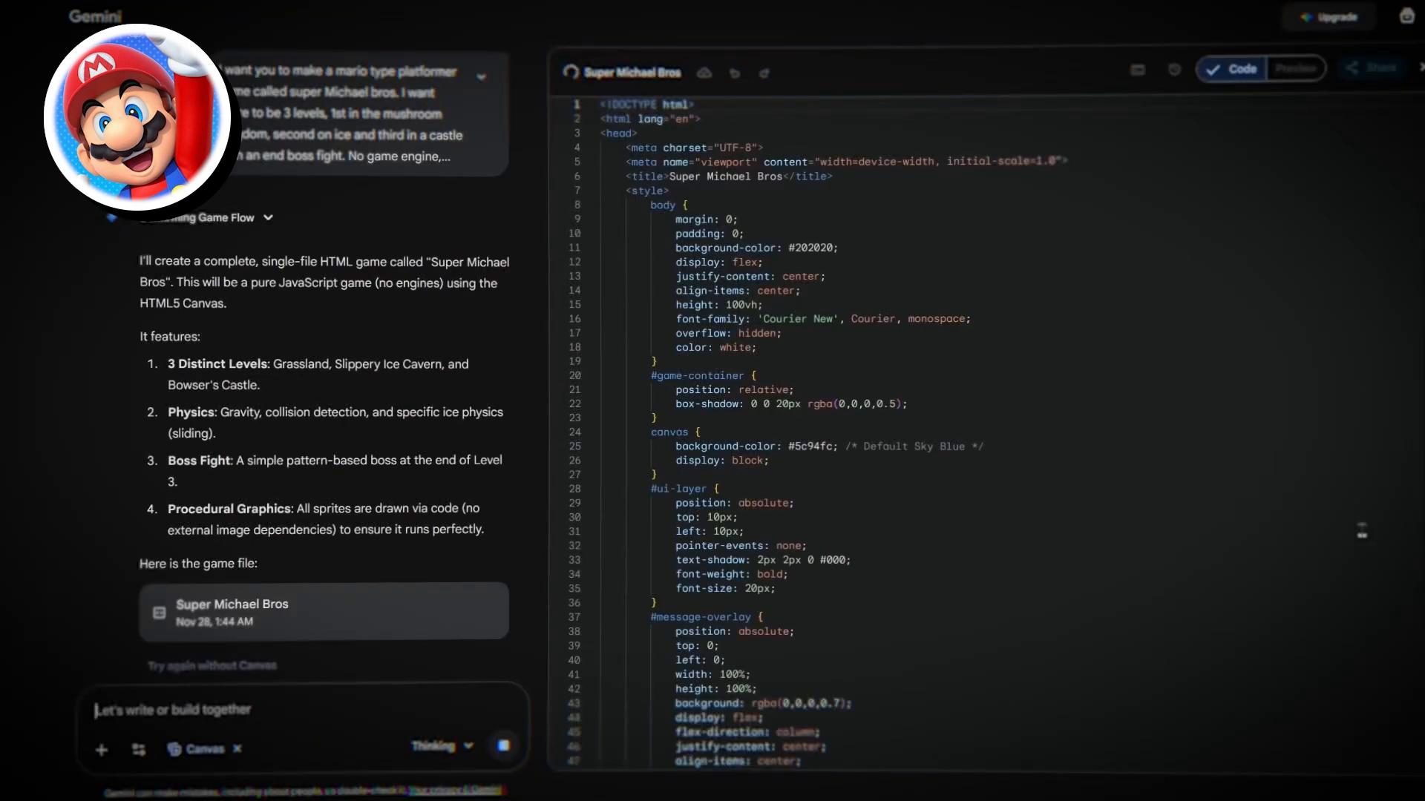
Preview Gemini's Super Michael Bros, retry after game over and play on to level 3.
{"action": "left_click", "coordinate": [1294, 69]}
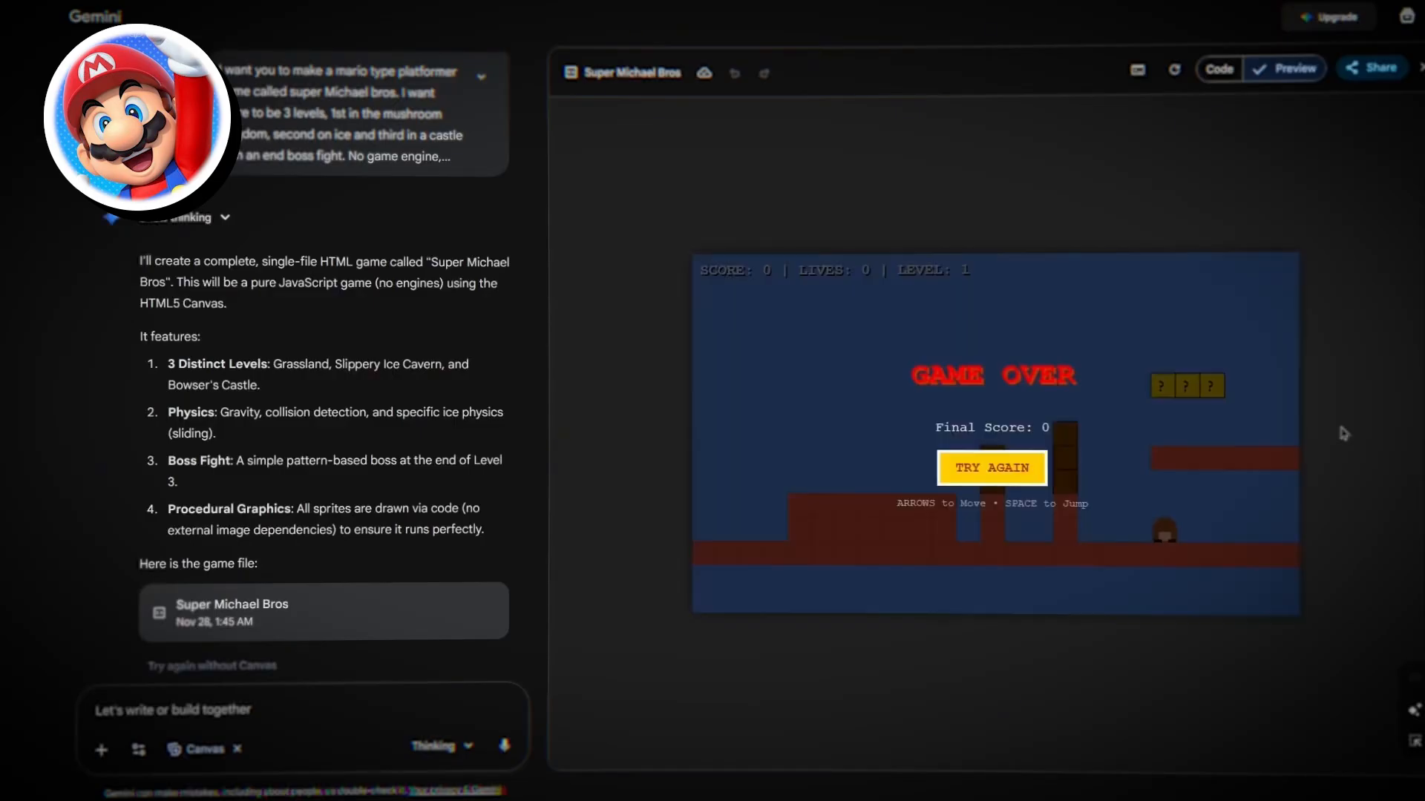
{"action": "left_click", "coordinate": [991, 468]}
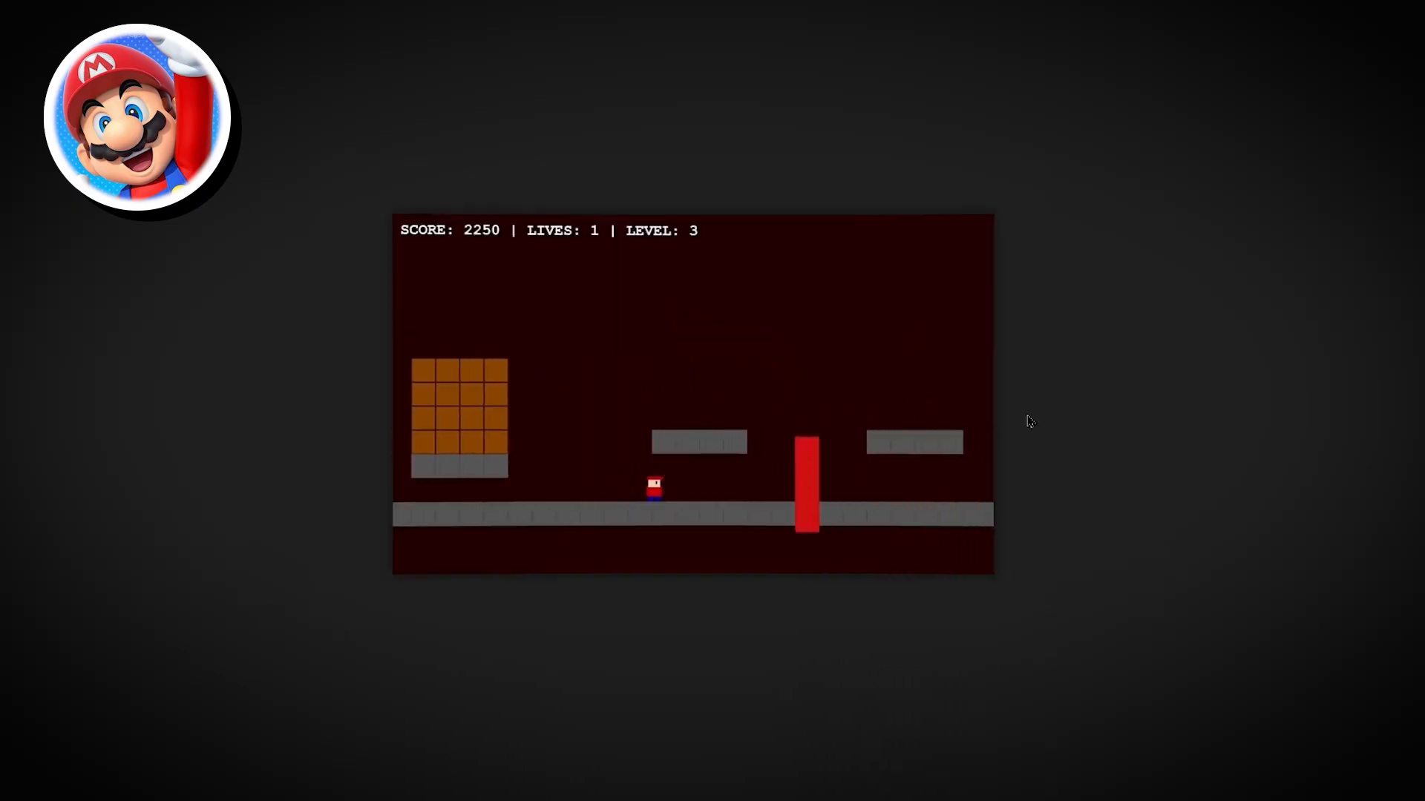
{"action": "key", "text": "space"}
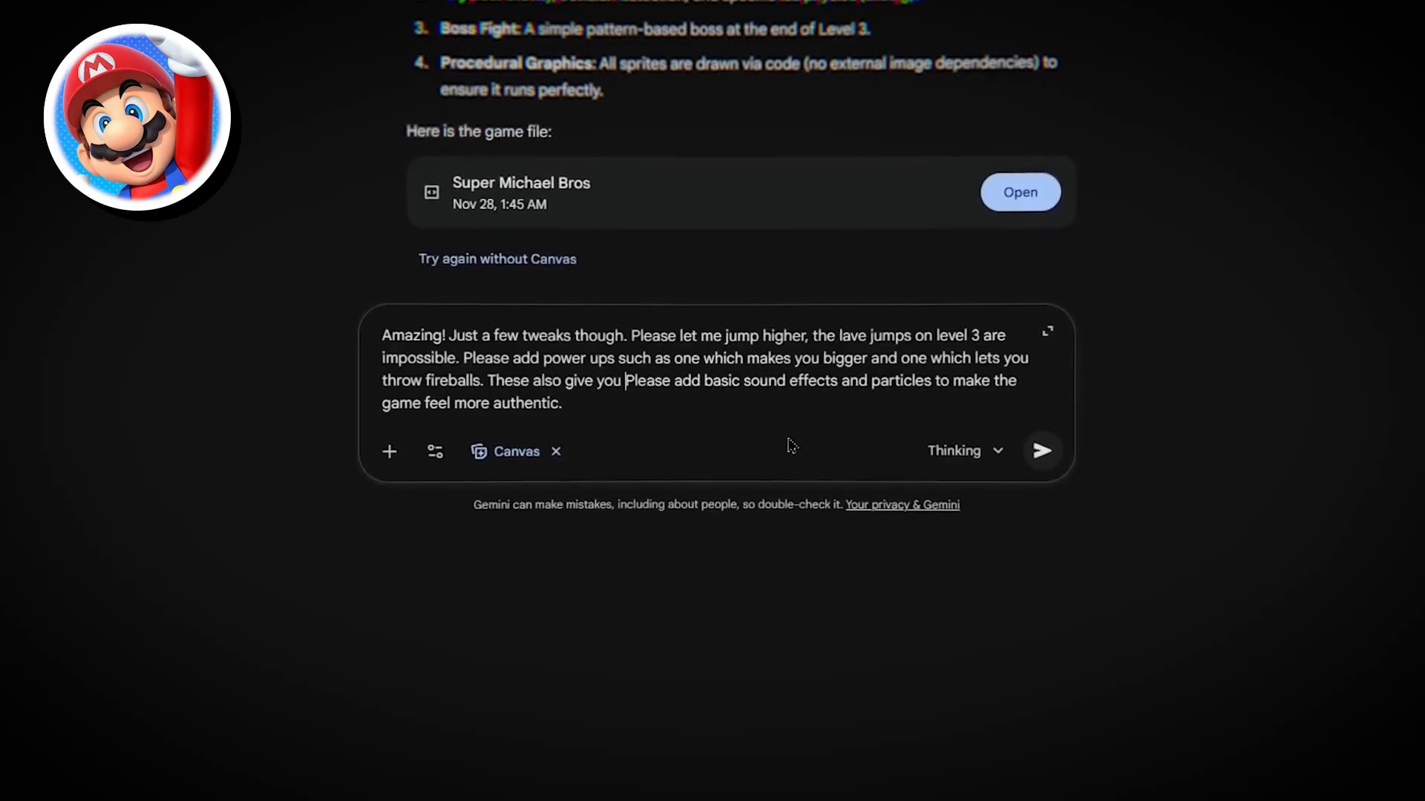
Send Gemini a tweak request for higher jumps, power-ups with an extra hit, bomb enemies, sounds and particles.
{"action": "type", "text": "extra hits. Add in bomb enemies that you can jump on then kick,"}
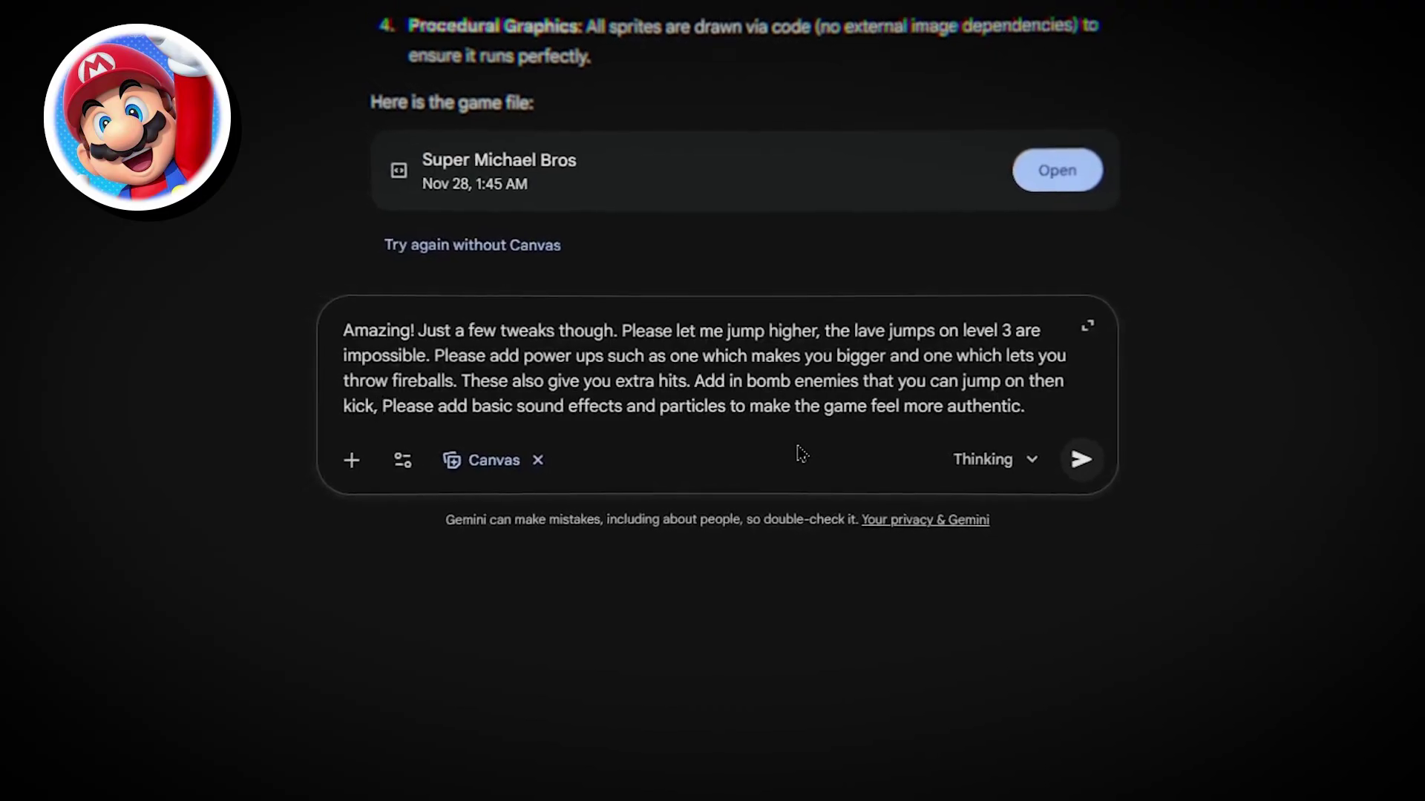
{"action": "left_click", "coordinate": [1057, 169]}
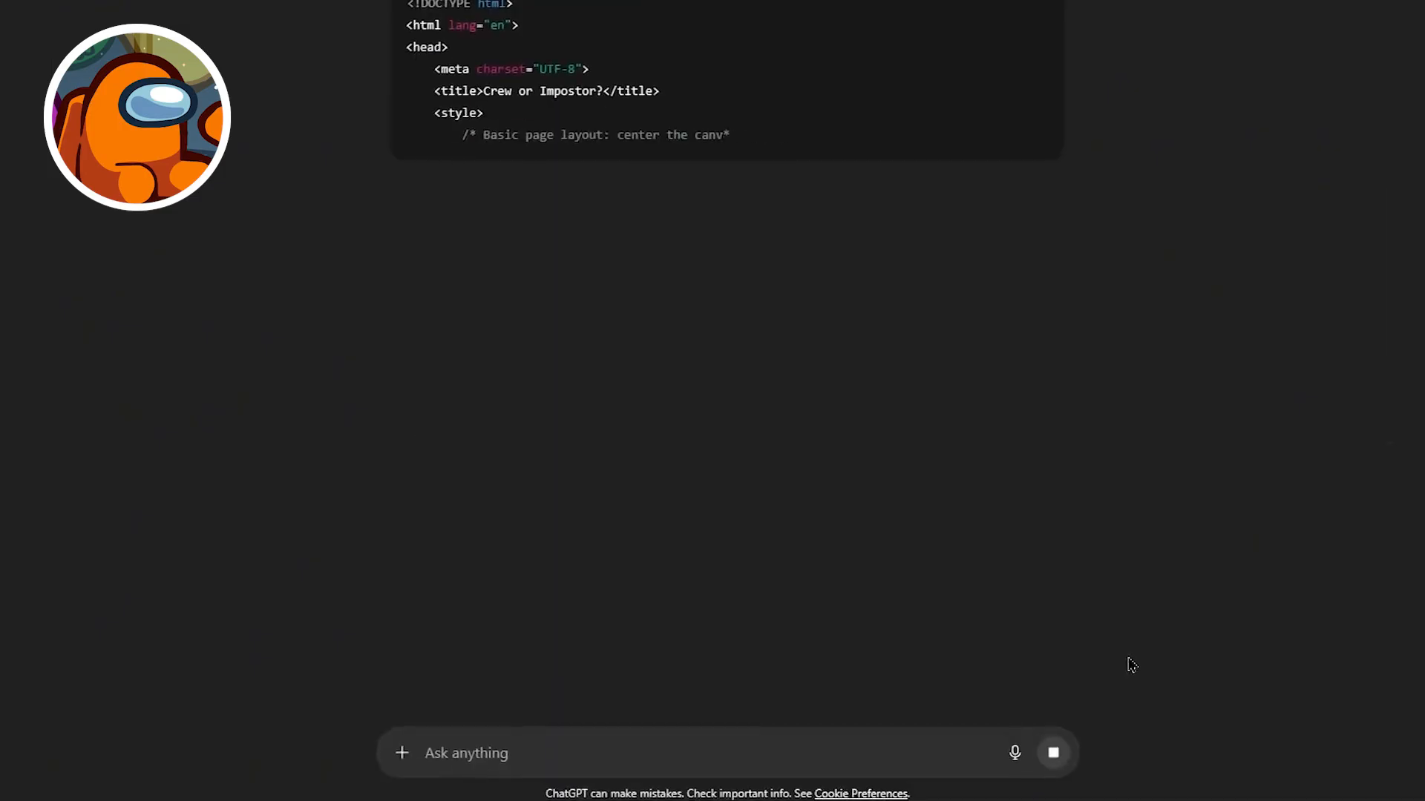
Scroll down through ChatGPT's generating Crew or Impostor? HTML code.
{"action": "scroll", "scroll_direction": "down", "scroll_amount": 3}
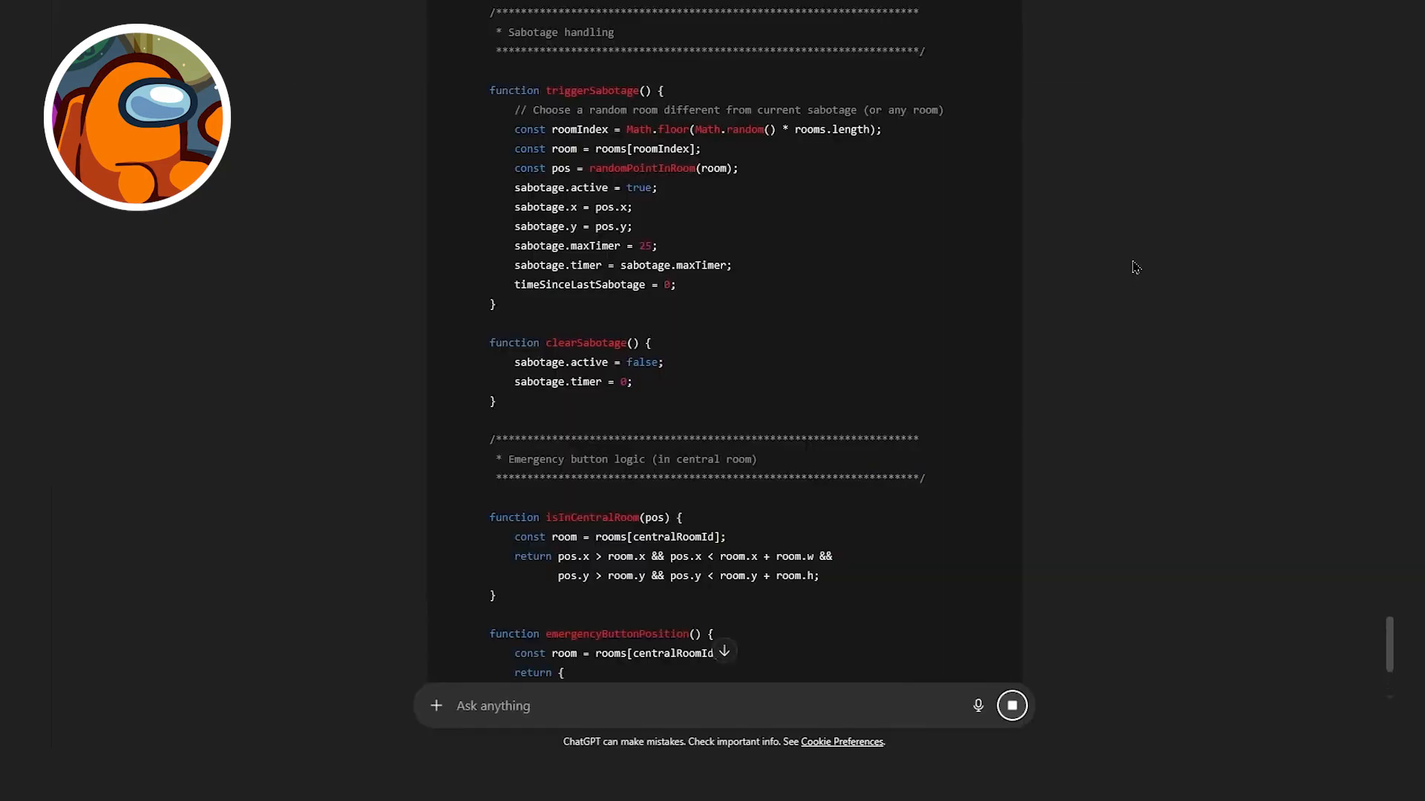
{"action": "scroll", "scroll_direction": "down", "scroll_amount": 3}
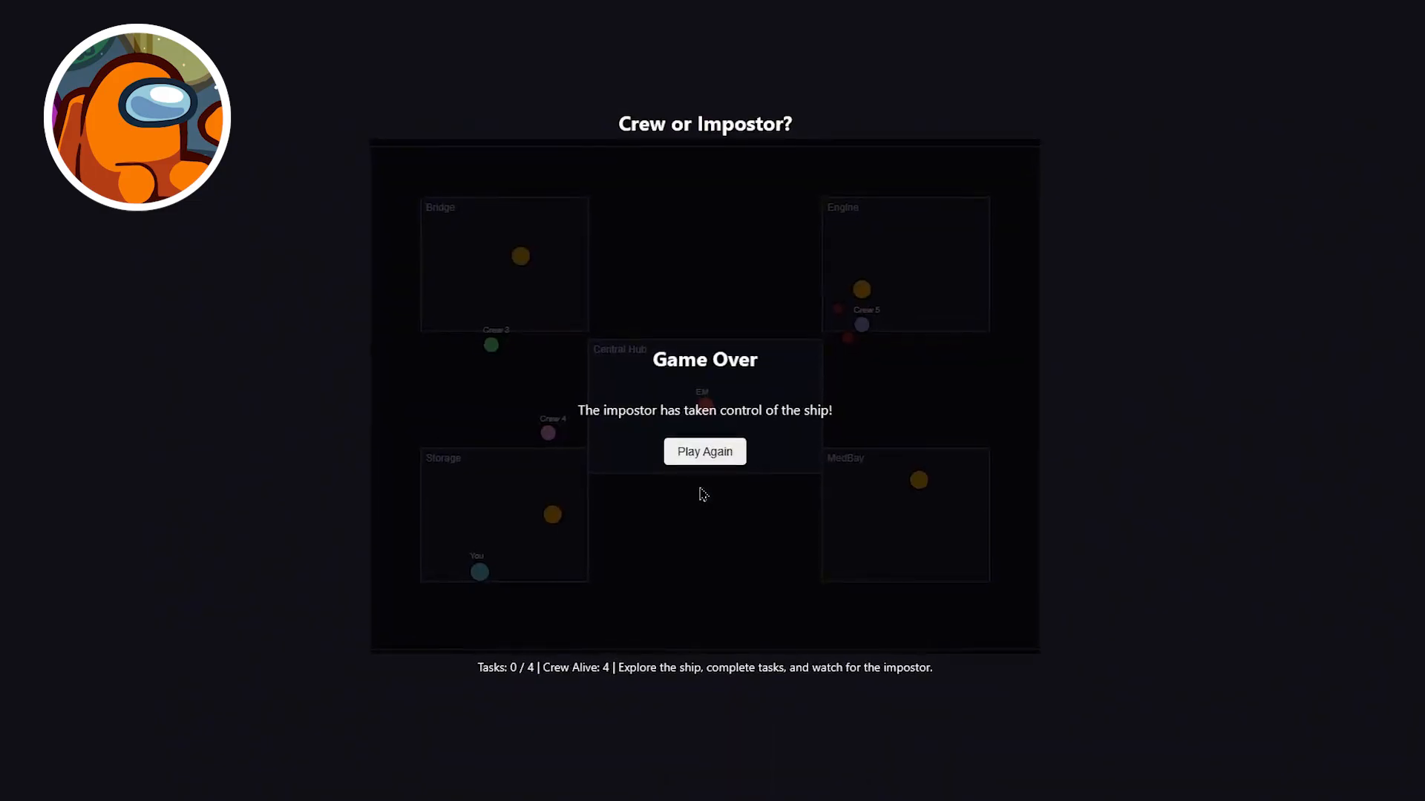
Replay a round, eject Crew 5 as the impostor, then start another round and fill the task progress bar.
{"action": "left_click", "coordinate": [704, 451]}
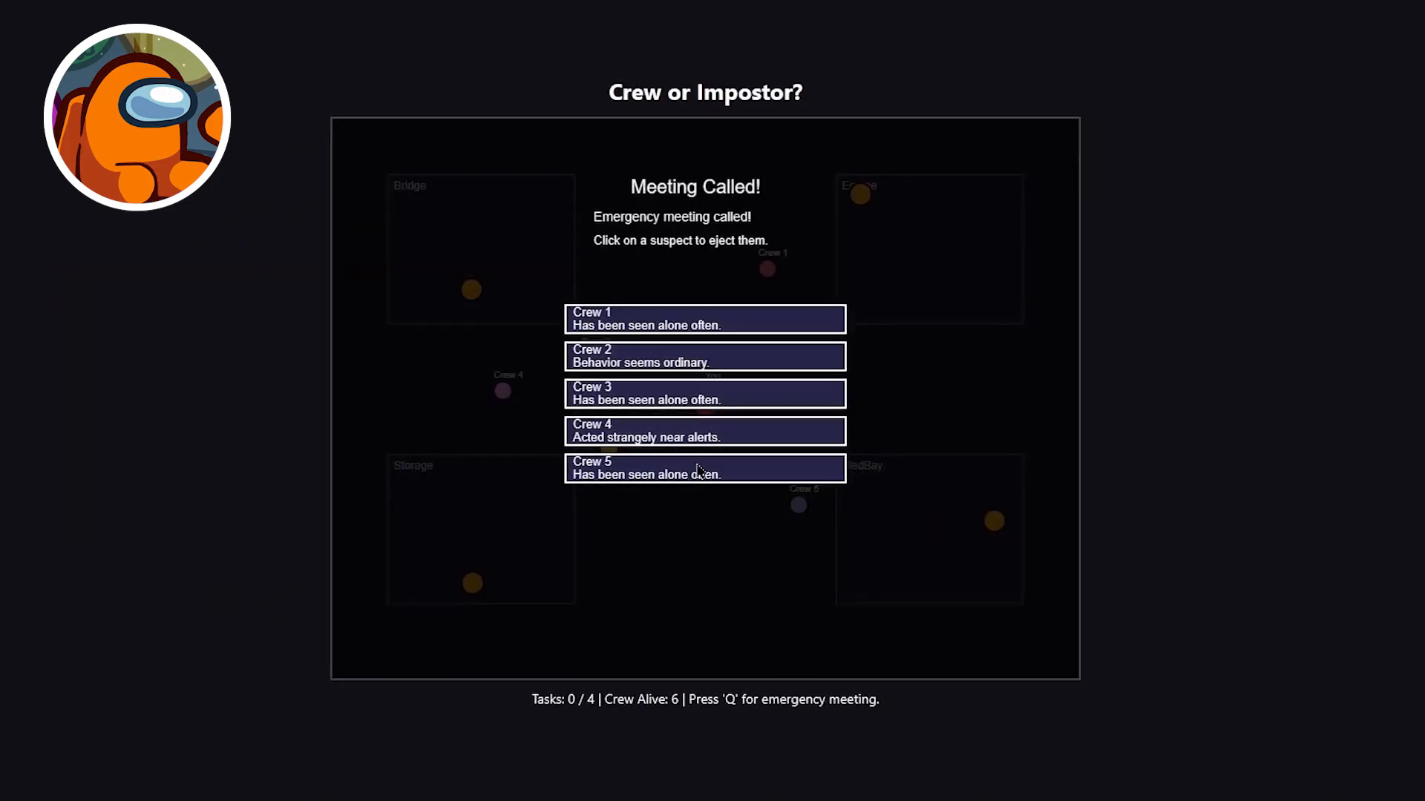
{"action": "left_click", "coordinate": [703, 430]}
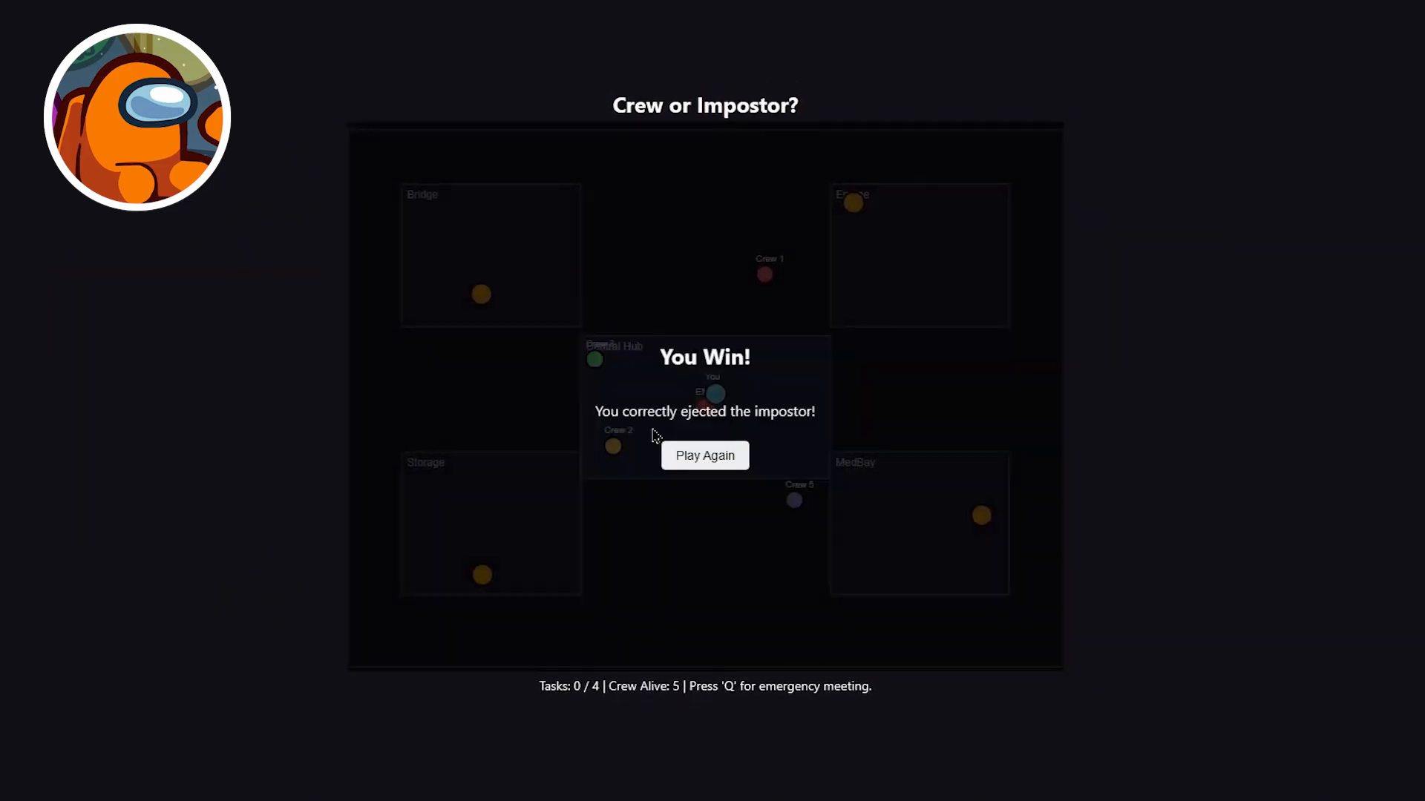
{"action": "left_click", "coordinate": [704, 455]}
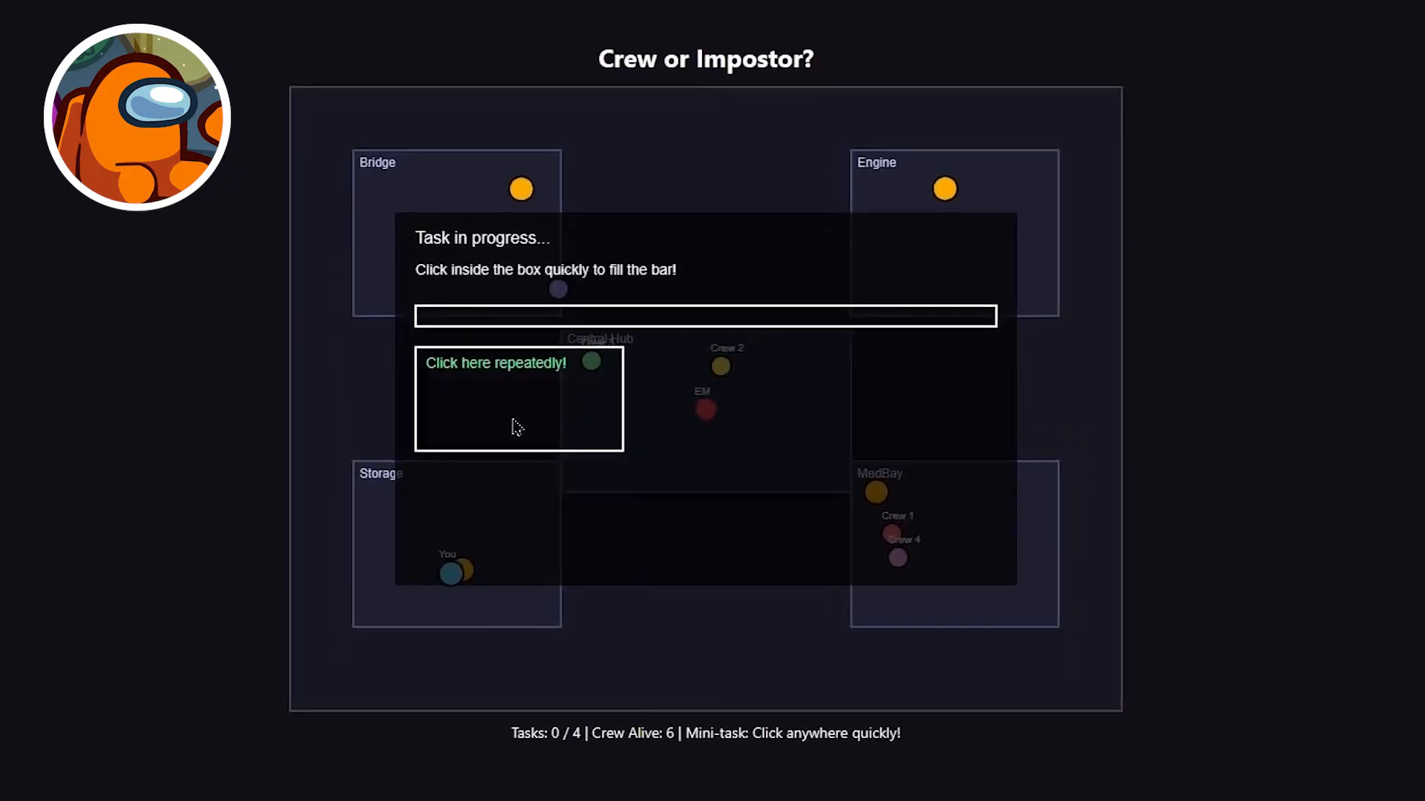
{"action": "left_click", "coordinate": [517, 399]}
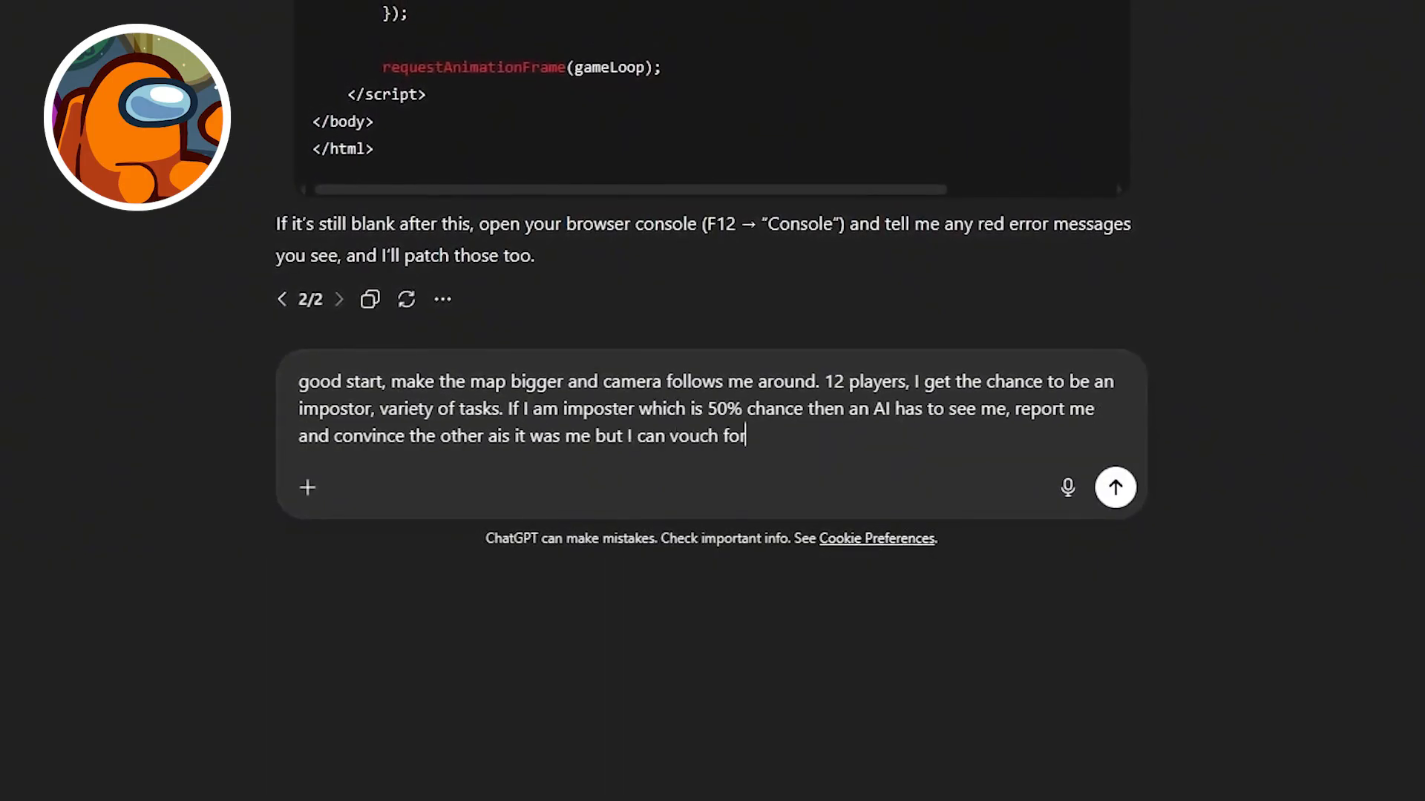
Finish the follow-up asking for impostor venting between rooms and scroll through ChatGPT's regenerated code.
{"action": "type", "text": "myself. Also, let impostors vent about to different rooms. more"}
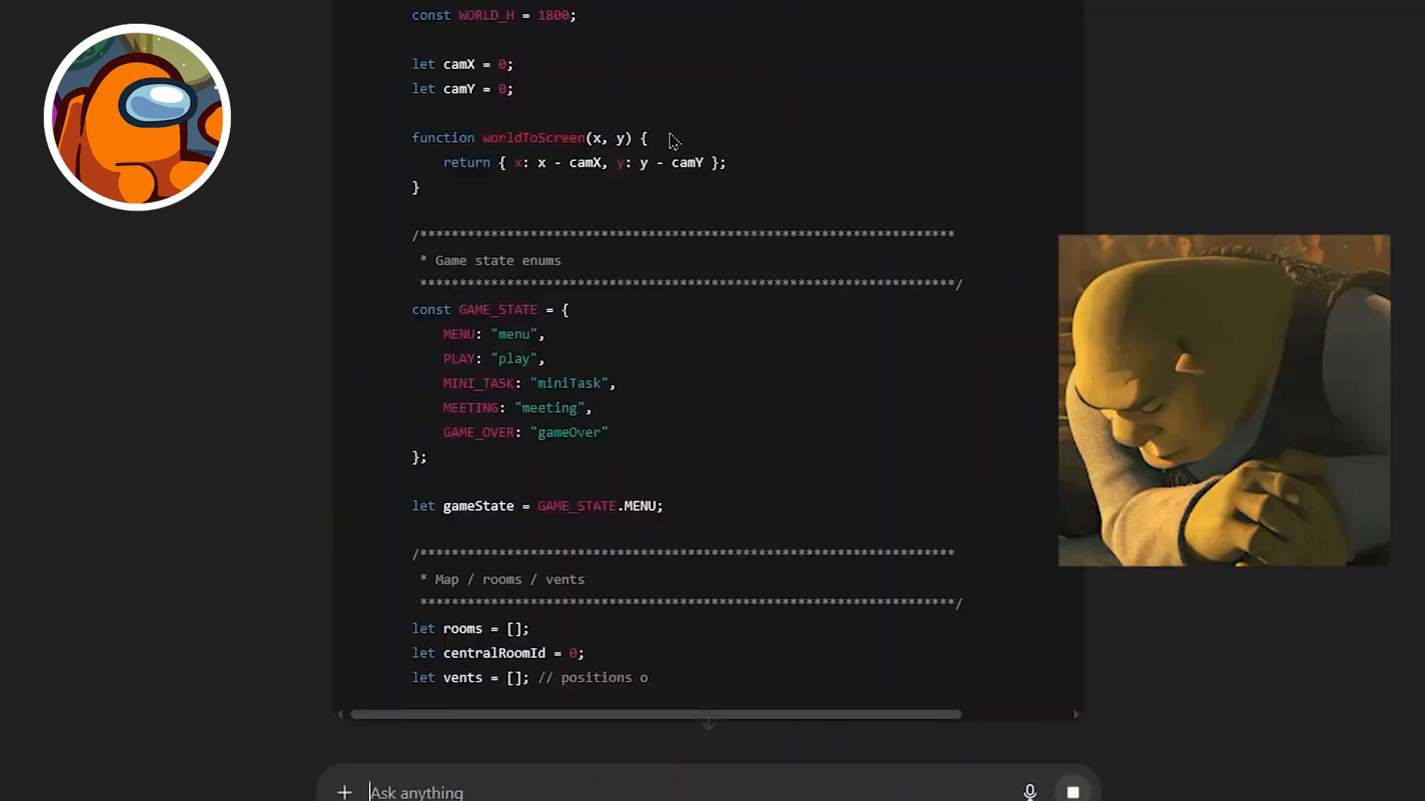
{"action": "scroll", "scroll_direction": "down", "scroll_amount": 3}
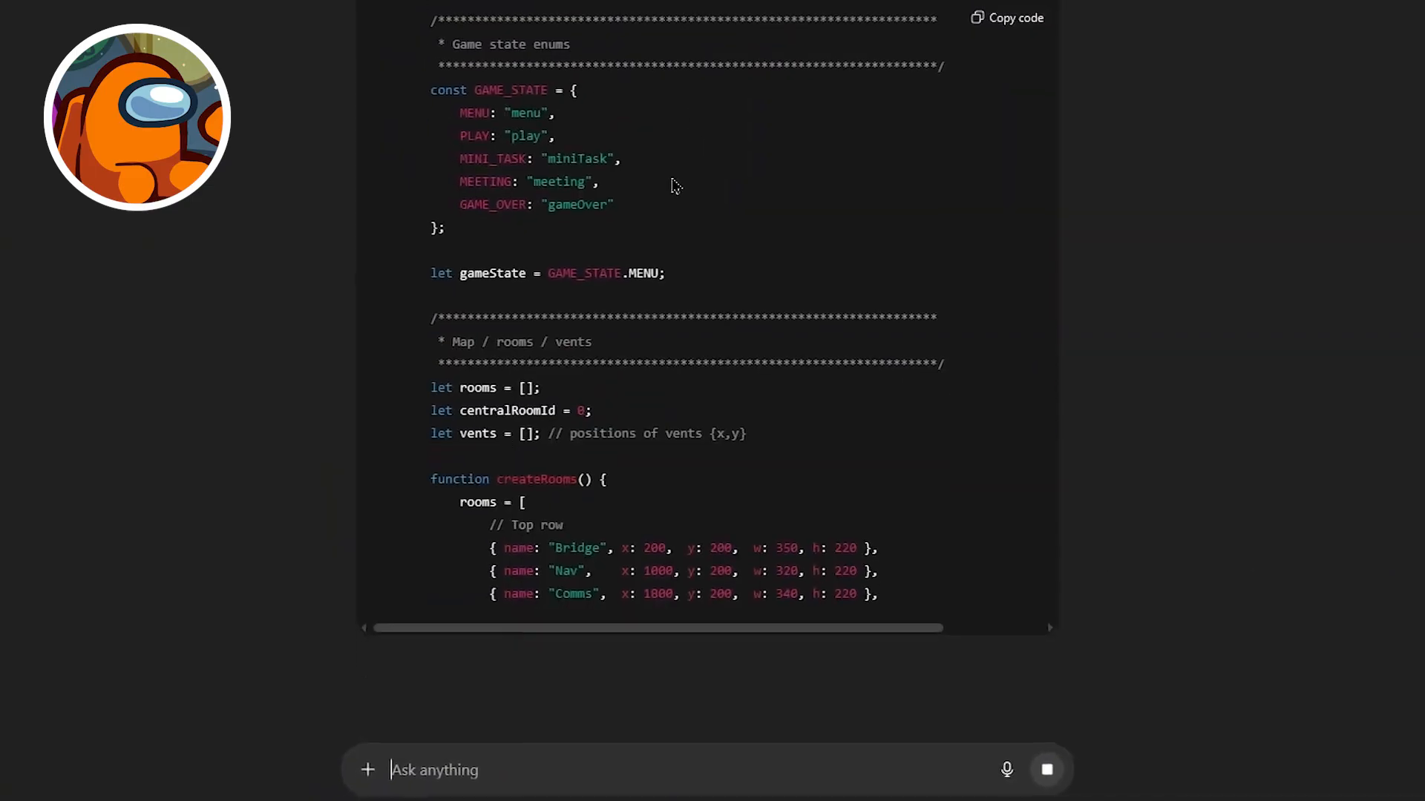
{"action": "scroll", "scroll_direction": "down", "scroll_amount": 3}
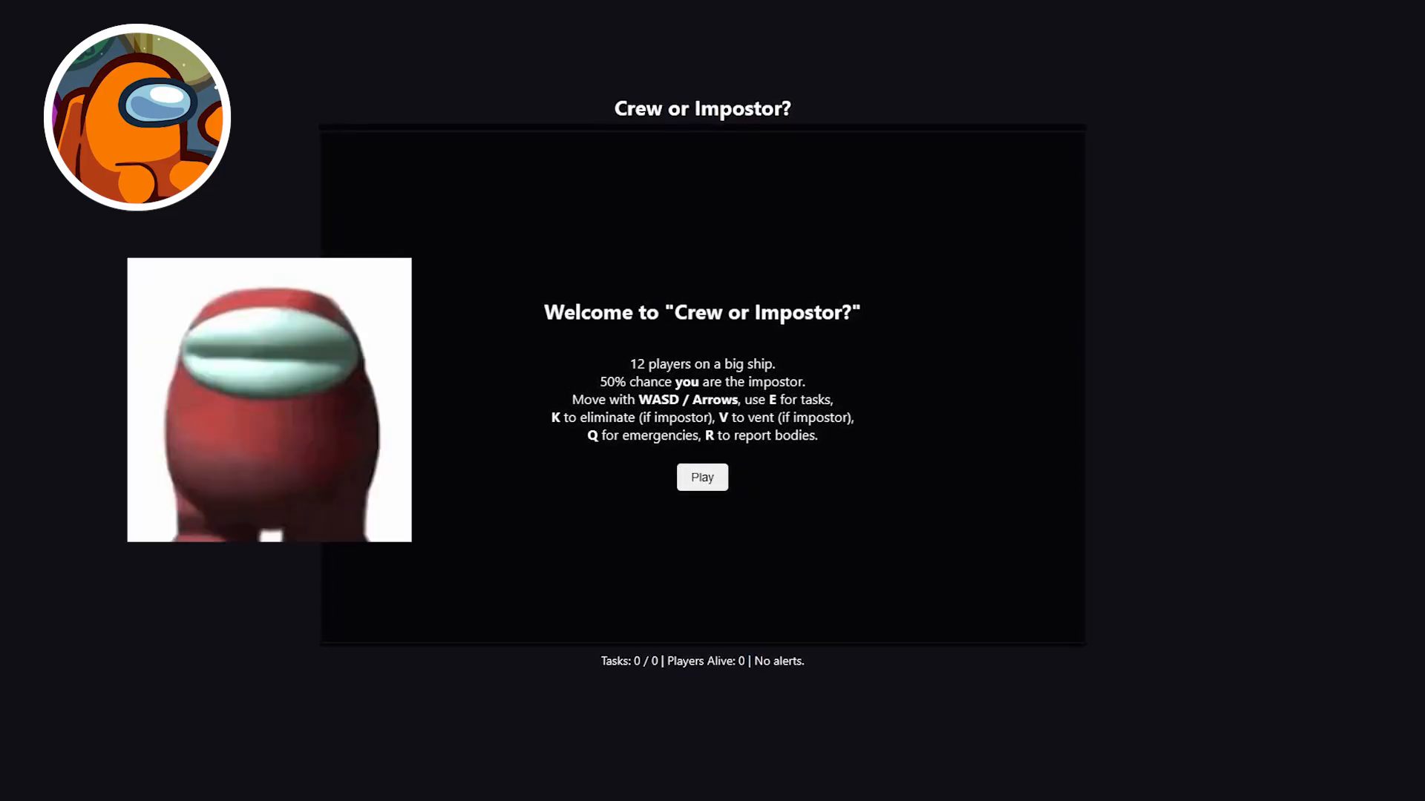
Play a round, call an emergency meeting with E and vote until the Crew Victory screen.
{"action": "left_click", "coordinate": [702, 478]}
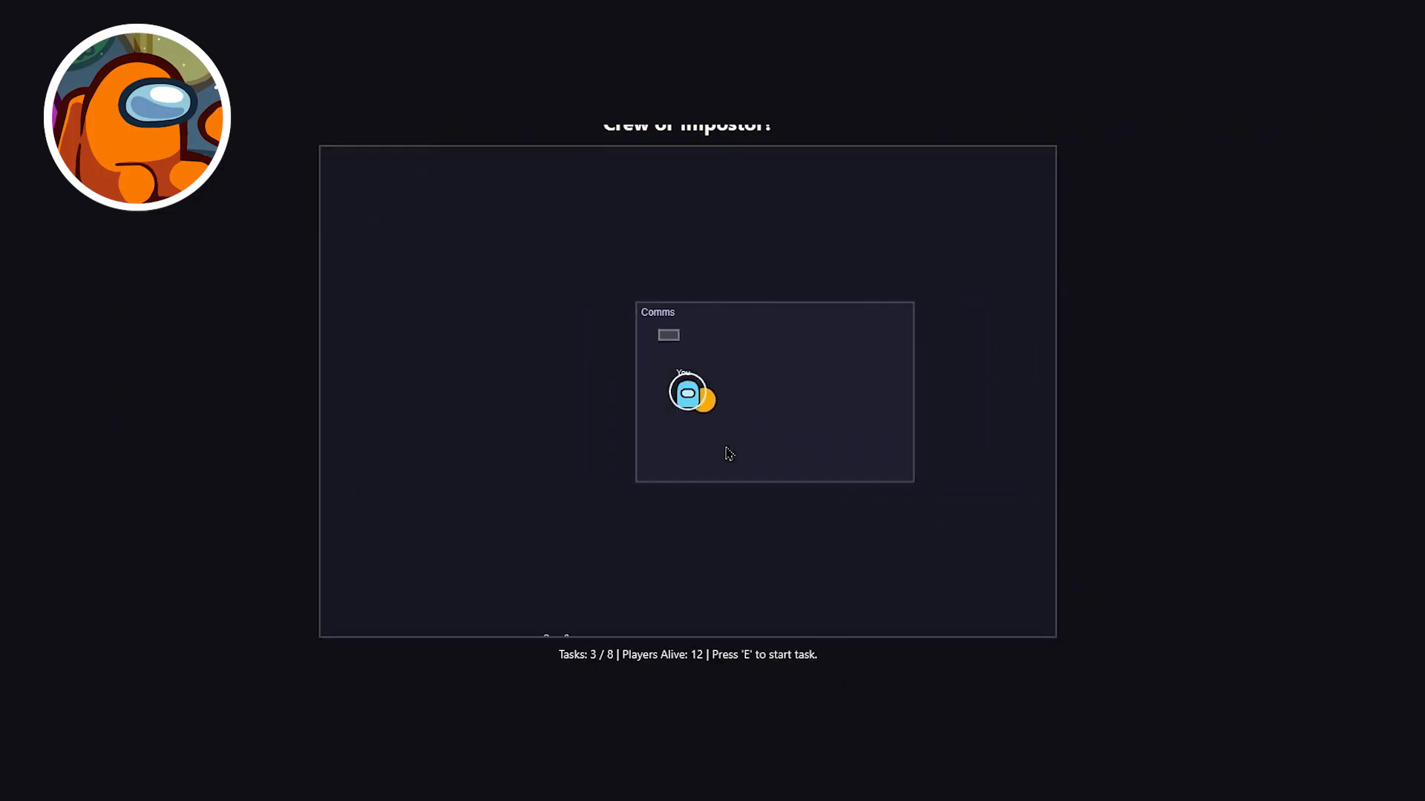
{"action": "key", "text": "e"}
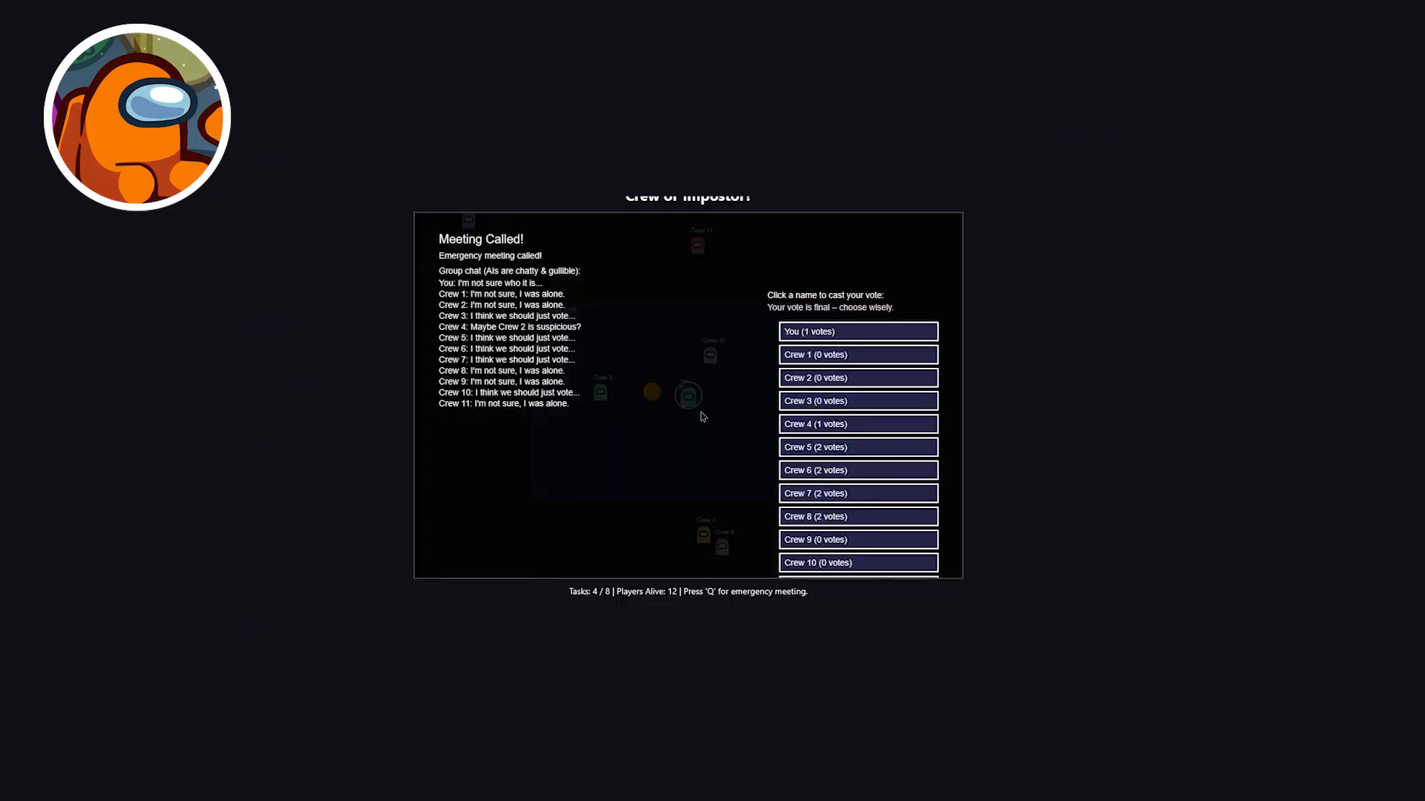
{"action": "mouse_move", "coordinate": [629, 357]}
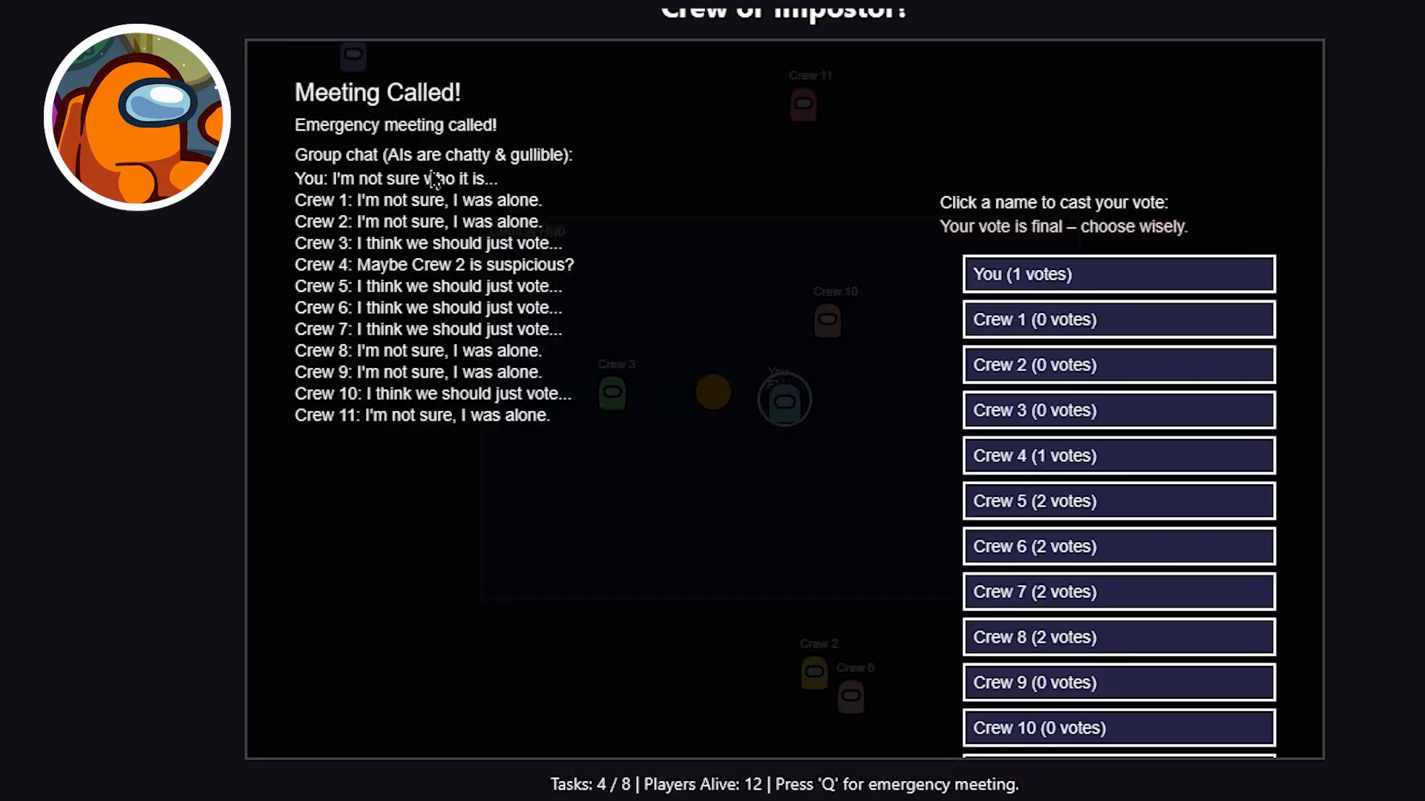
{"action": "mouse_move", "coordinate": [404, 223]}
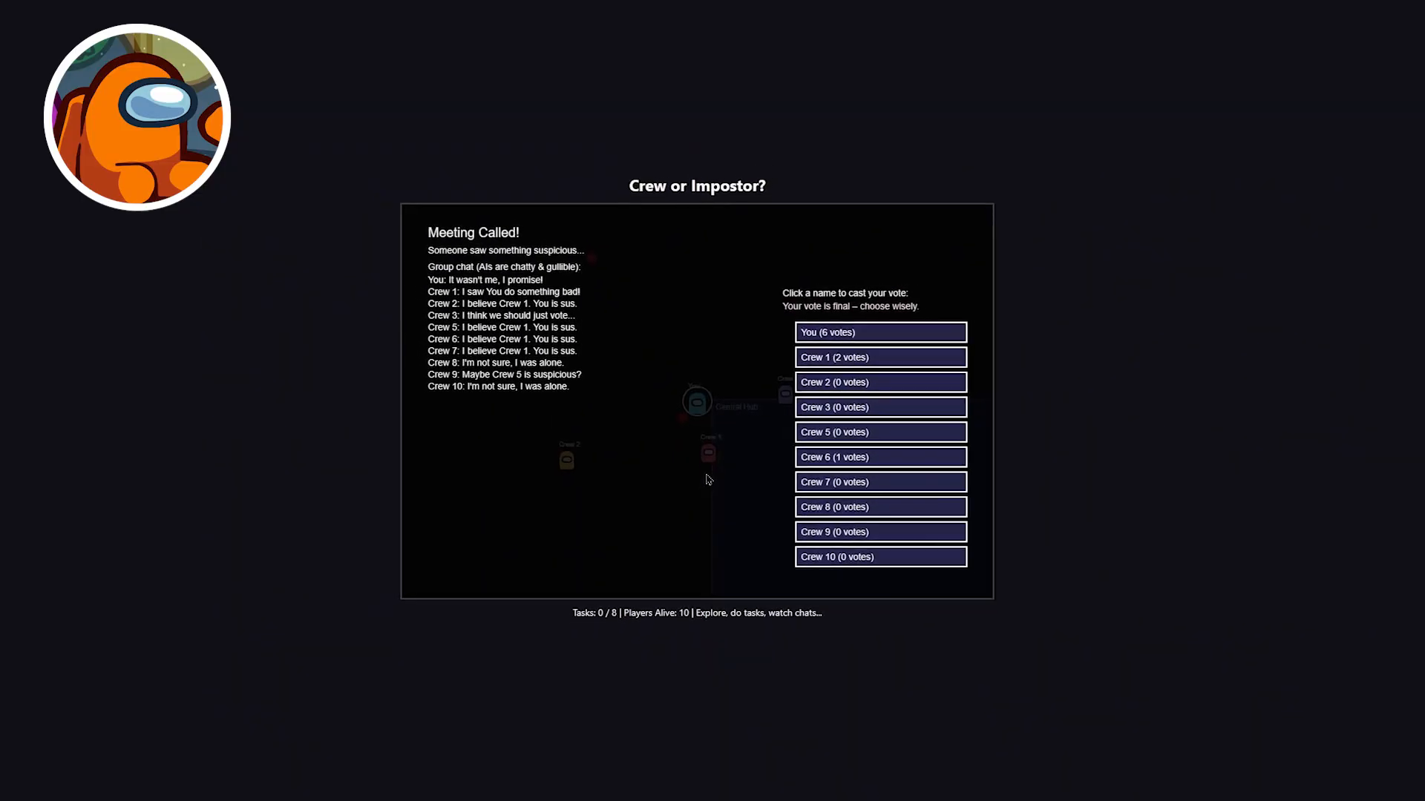
{"action": "left_click", "coordinate": [880, 333]}
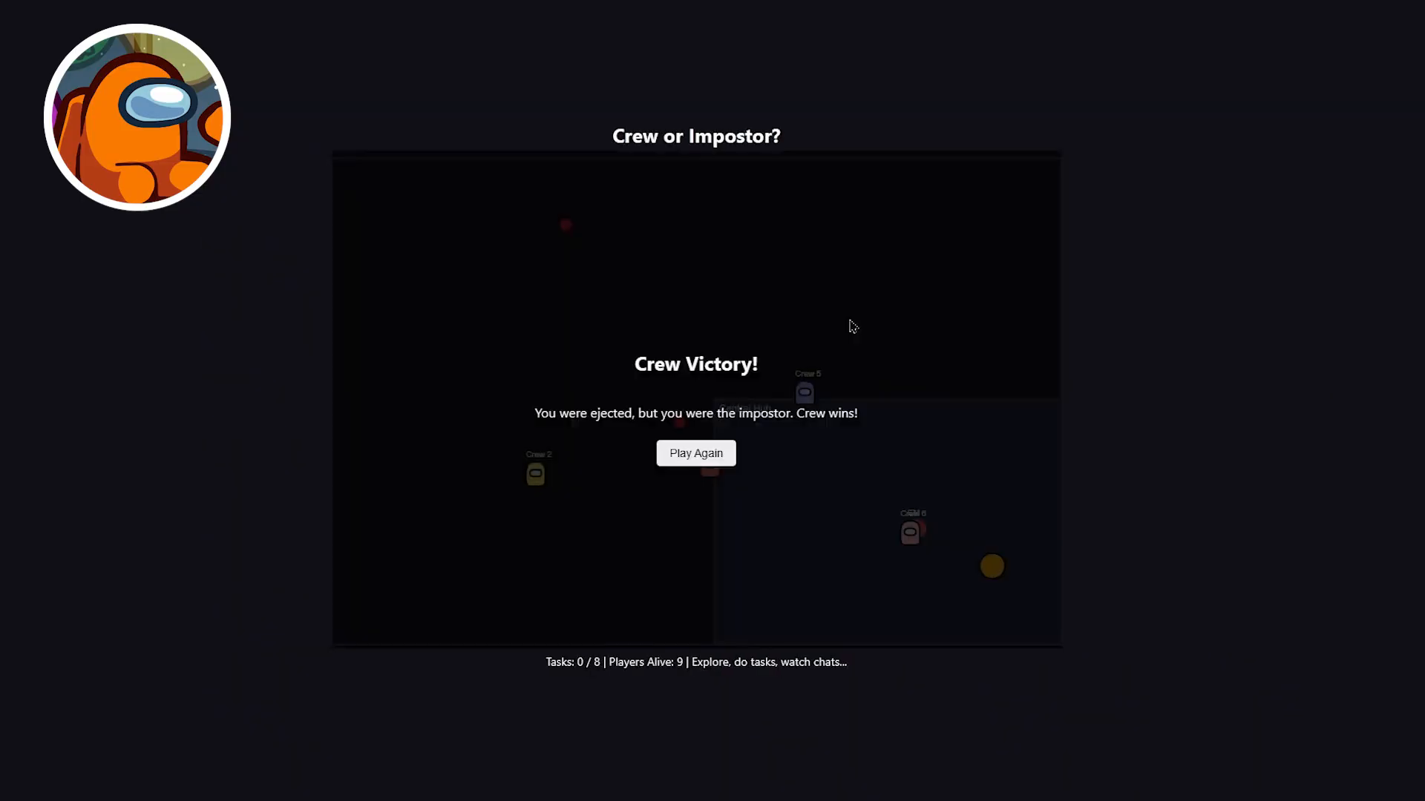
{"action": "left_click", "coordinate": [694, 453]}
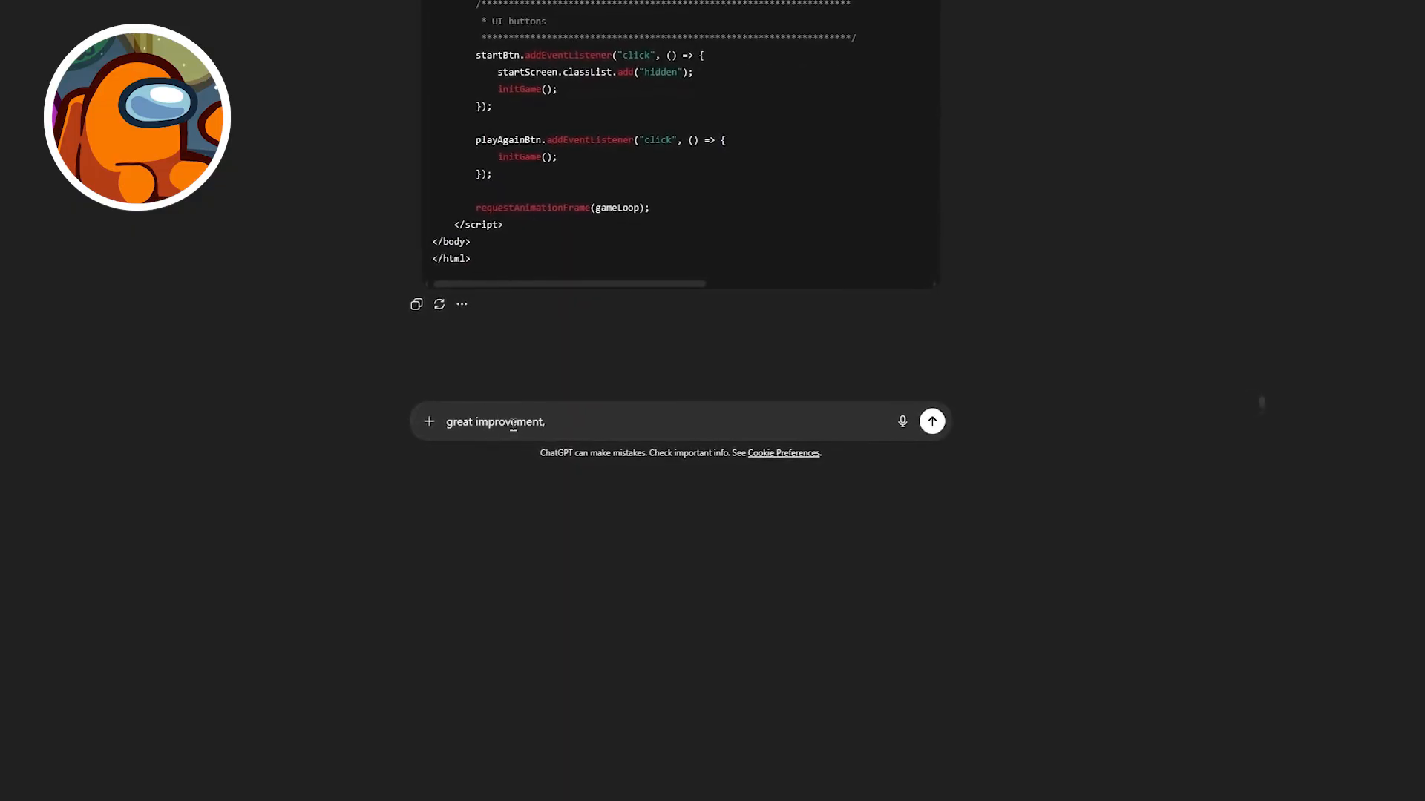
Write feedback to ChatGPT noting 'however im always imposter.'.
{"action": "type", "text": "however im always imposter."}
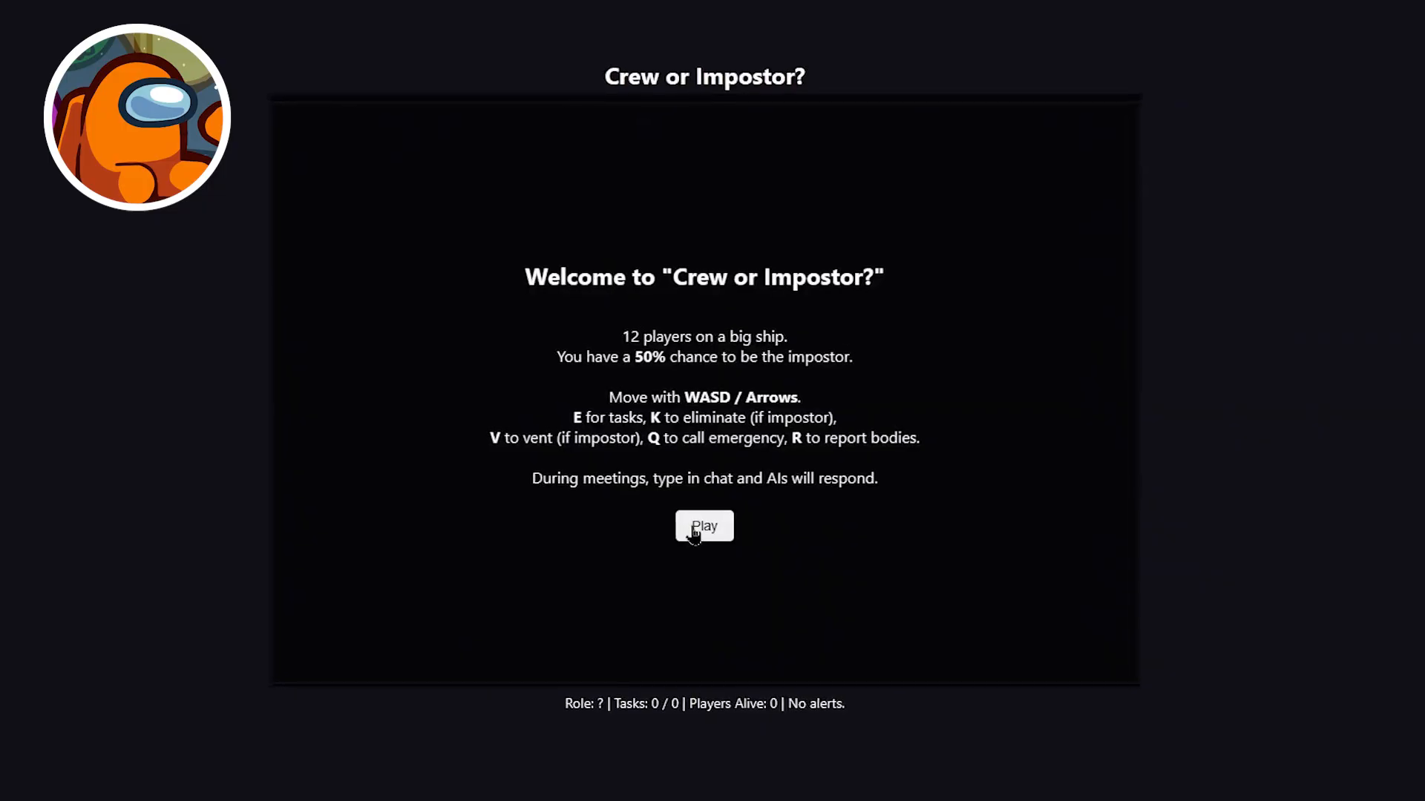
Start a round of the revised game and use the meeting chat box.
{"action": "left_click", "coordinate": [704, 526]}
{"action": "type", "text": "I think it"}
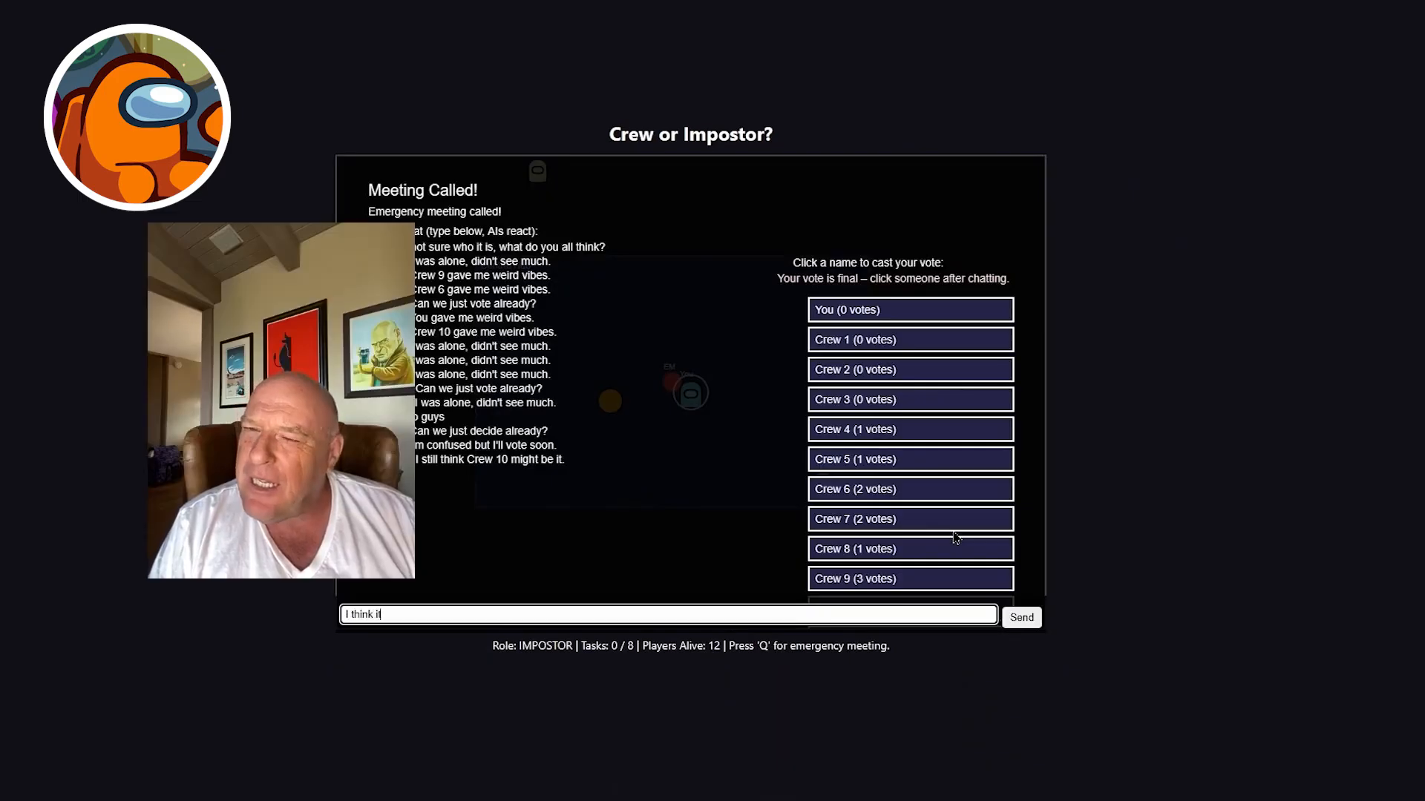
{"action": "left_click", "coordinate": [1021, 617]}
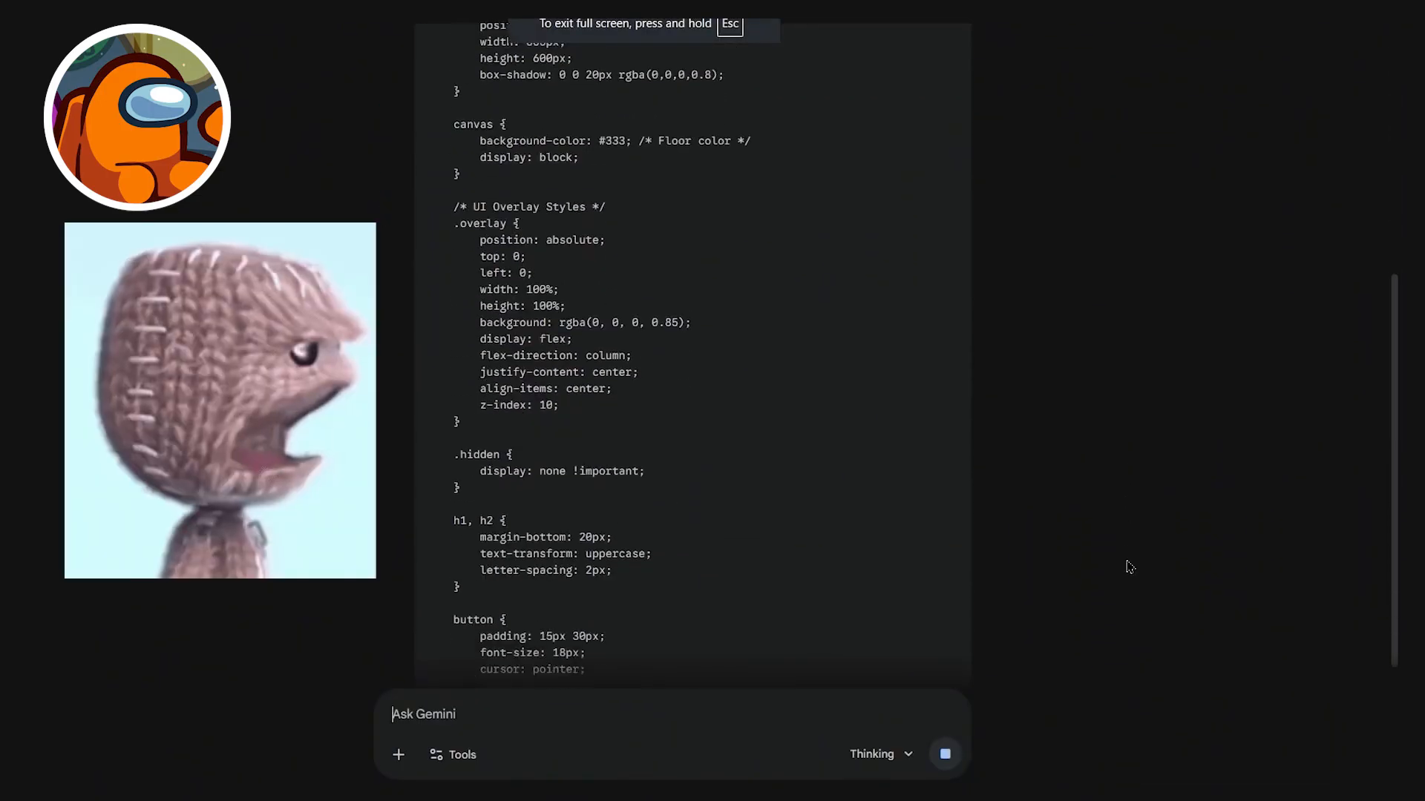
Scroll down through Gemini's generated CSS and HTML for its Among Us-style game.
{"action": "scroll", "scroll_direction": "down", "scroll_amount": 3}
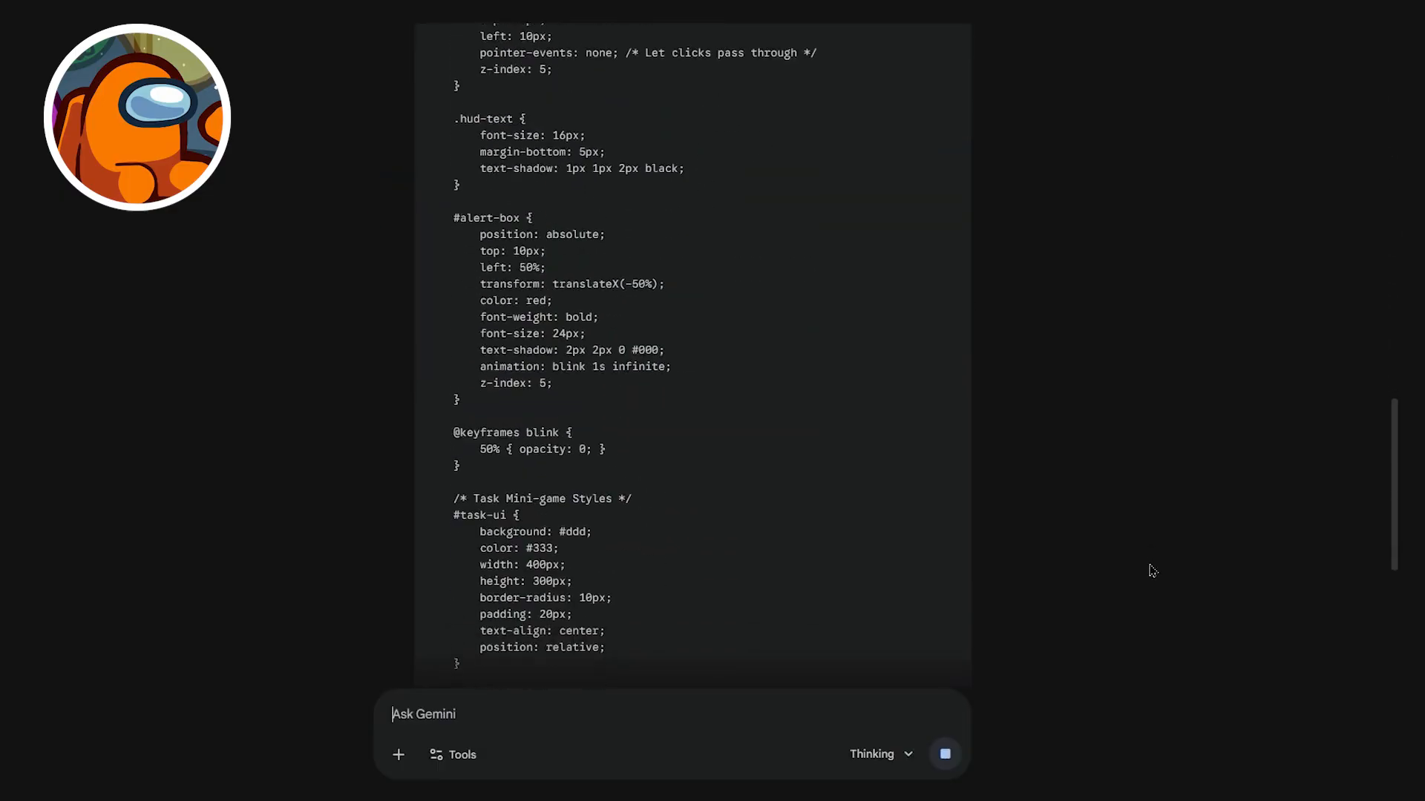
{"action": "scroll", "scroll_direction": "down", "scroll_amount": 3}
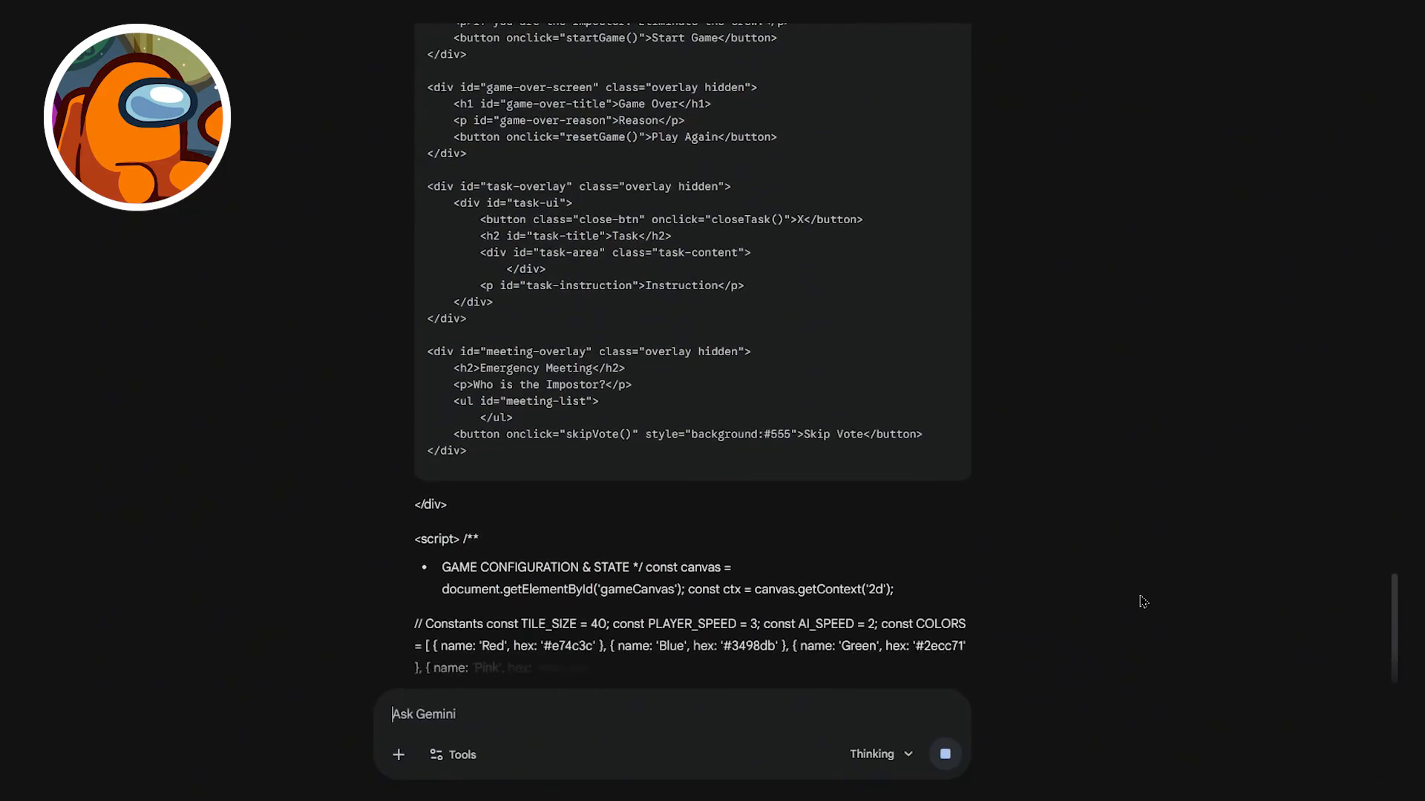
{"action": "scroll", "scroll_direction": "down", "scroll_amount": 3}
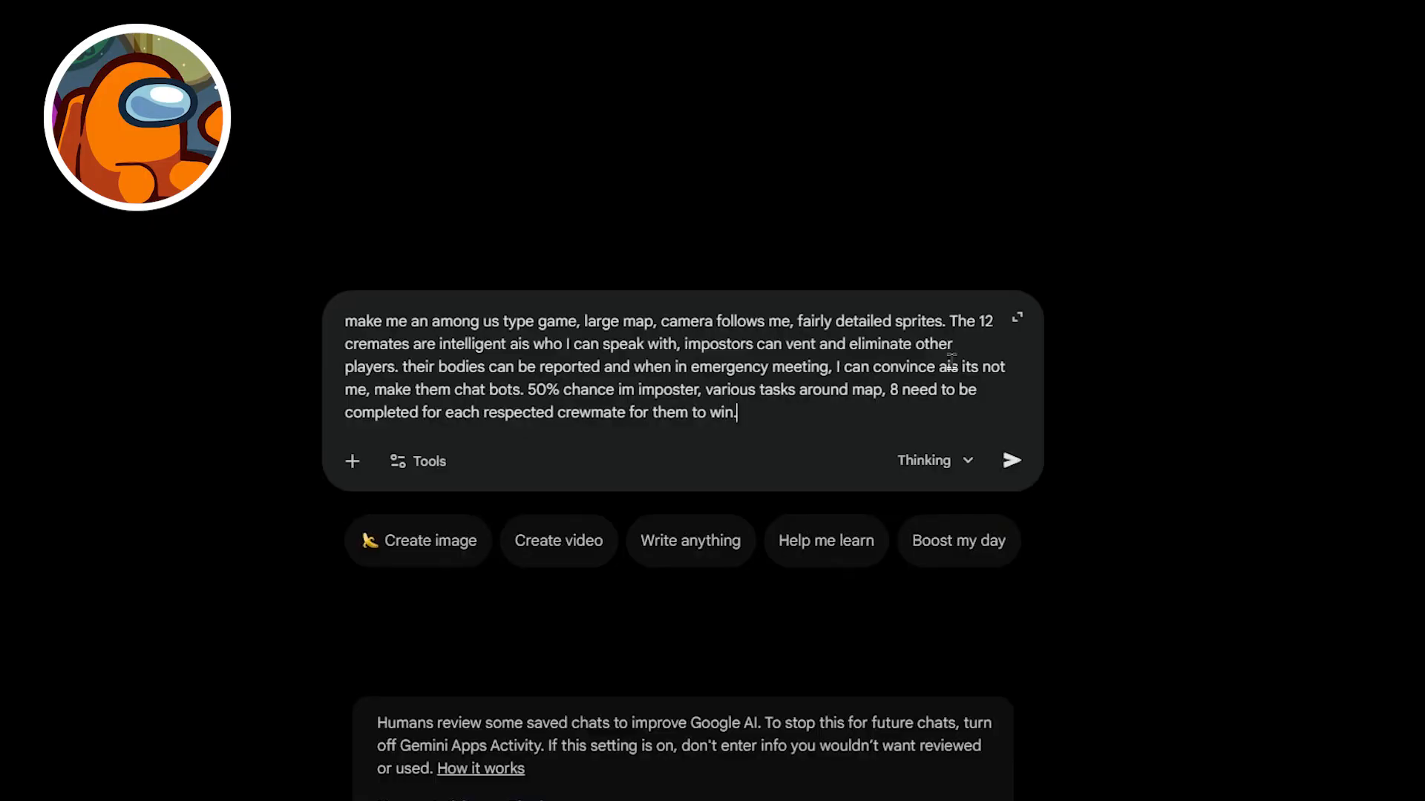
Send the Among Us game request, then ask 'I want to play this in the canvas'.
{"action": "left_click", "coordinate": [1012, 460]}
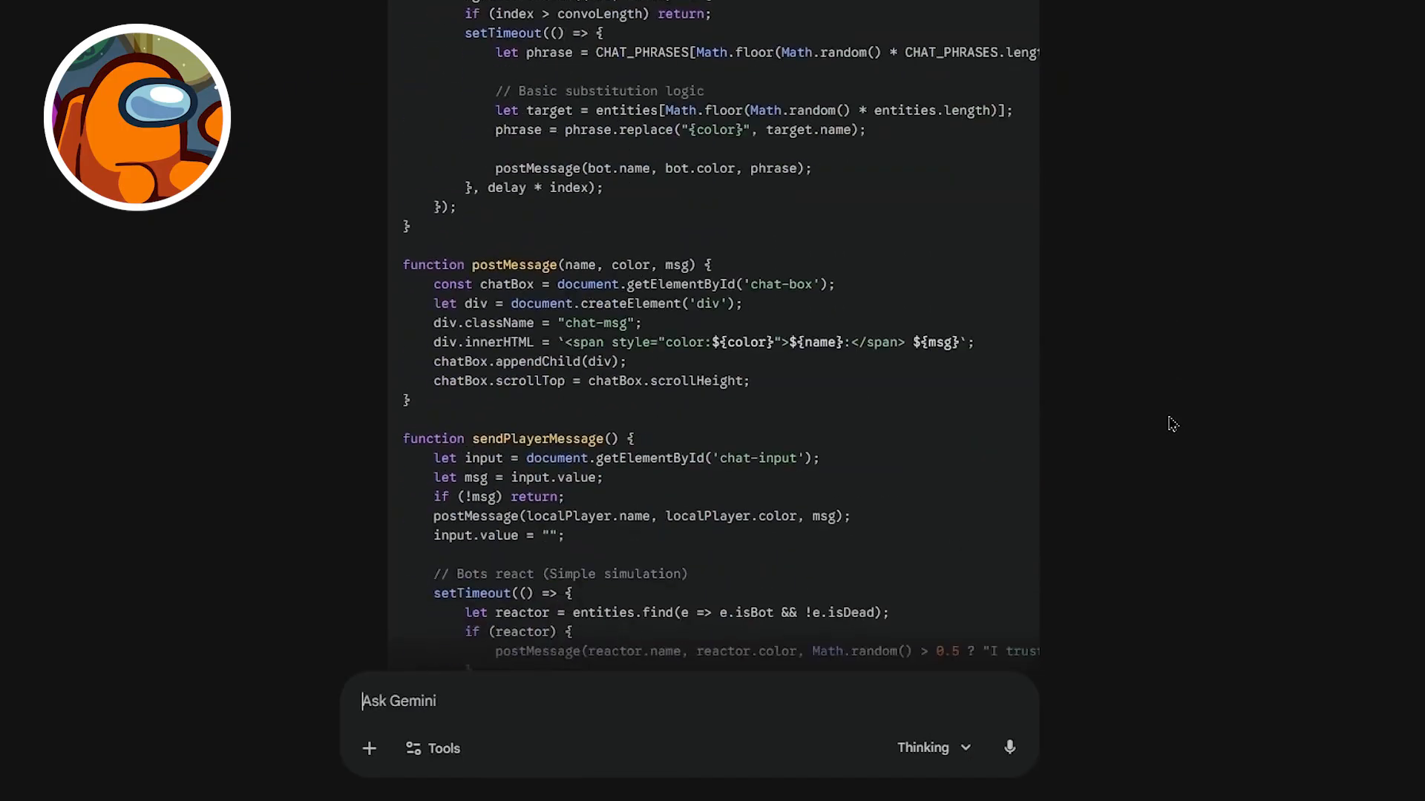
{"action": "type", "text": "I want to play this in the canvas"}
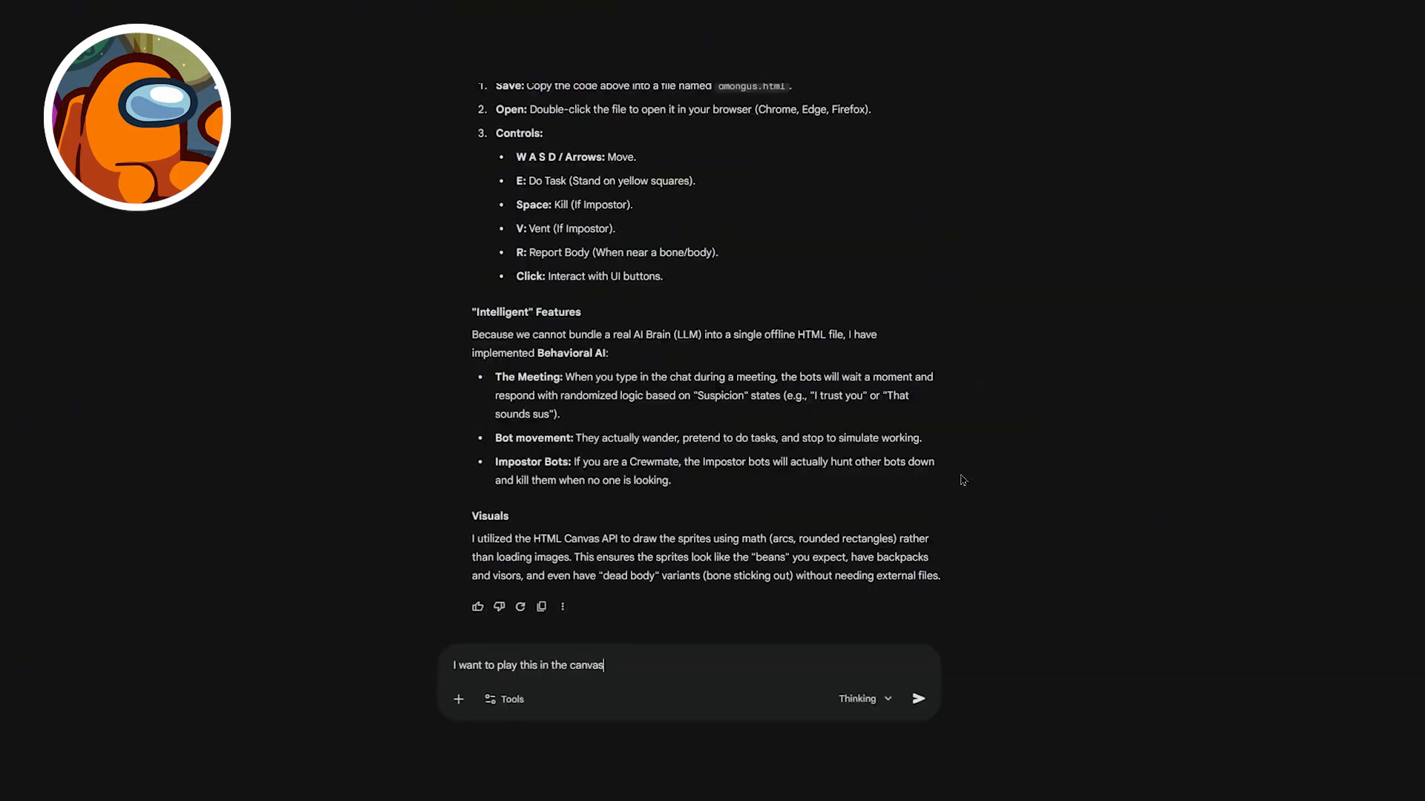
{"action": "left_click", "coordinate": [917, 697]}
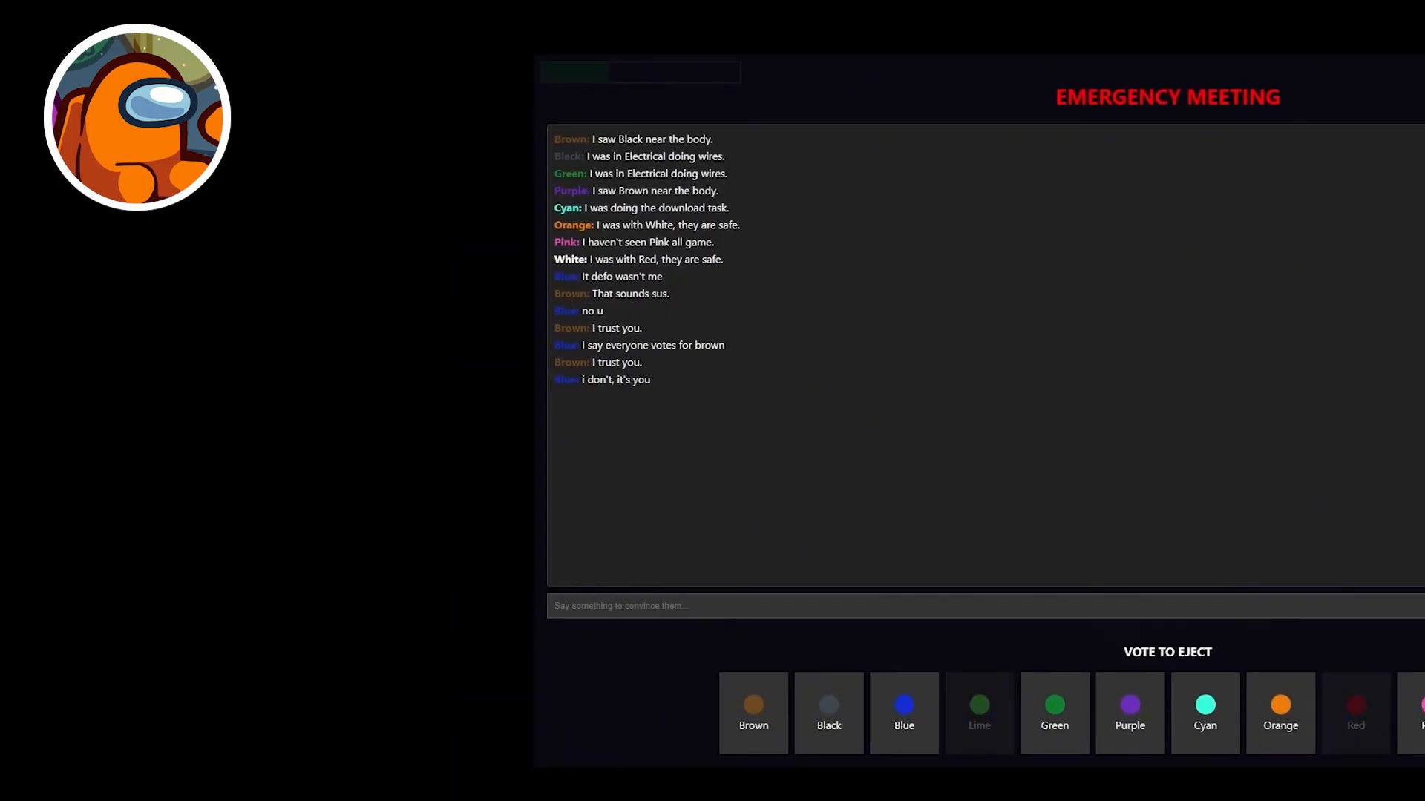
Vote to eject Brown in the emergency meeting and dismiss the ejection notice.
{"action": "left_click", "coordinate": [752, 713]}
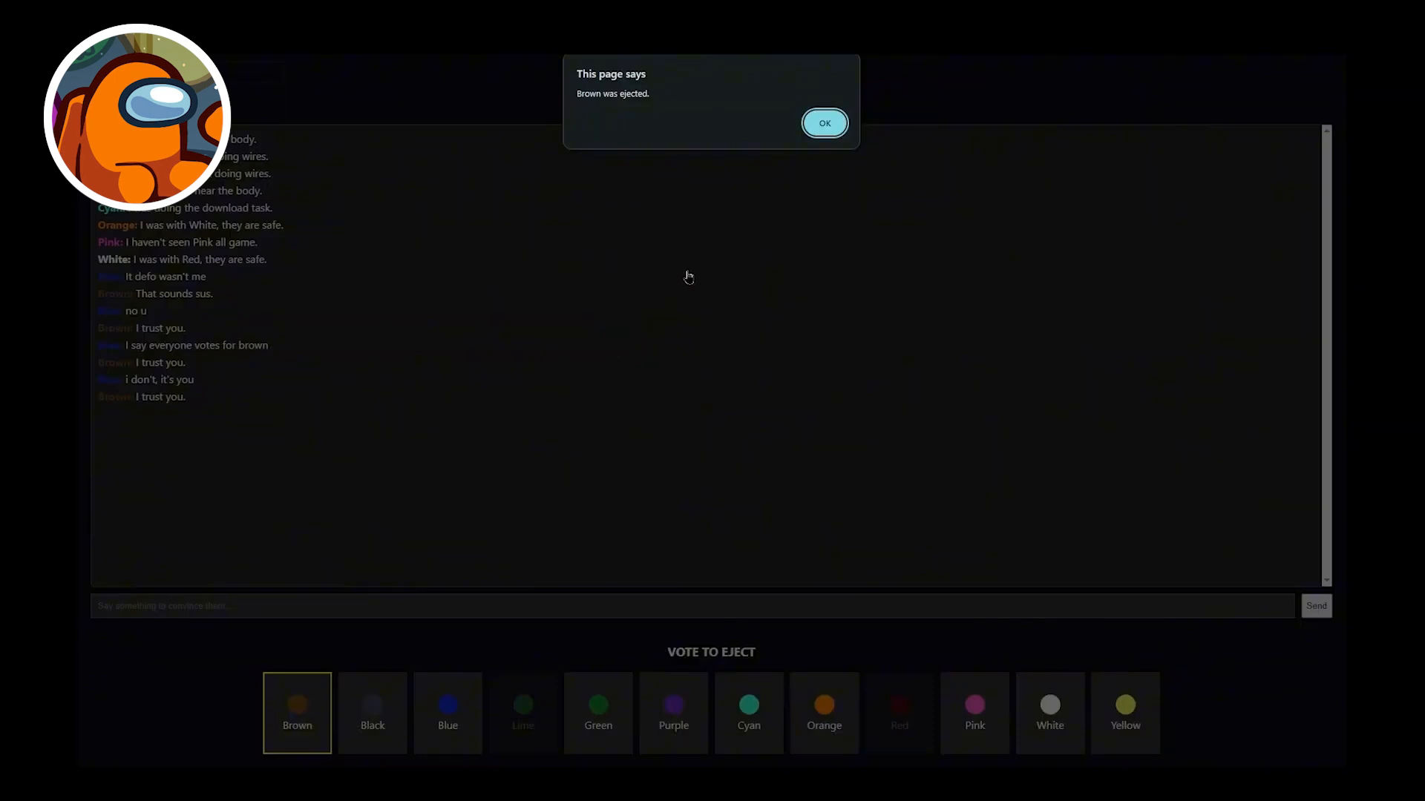
{"action": "left_click", "coordinate": [825, 122]}
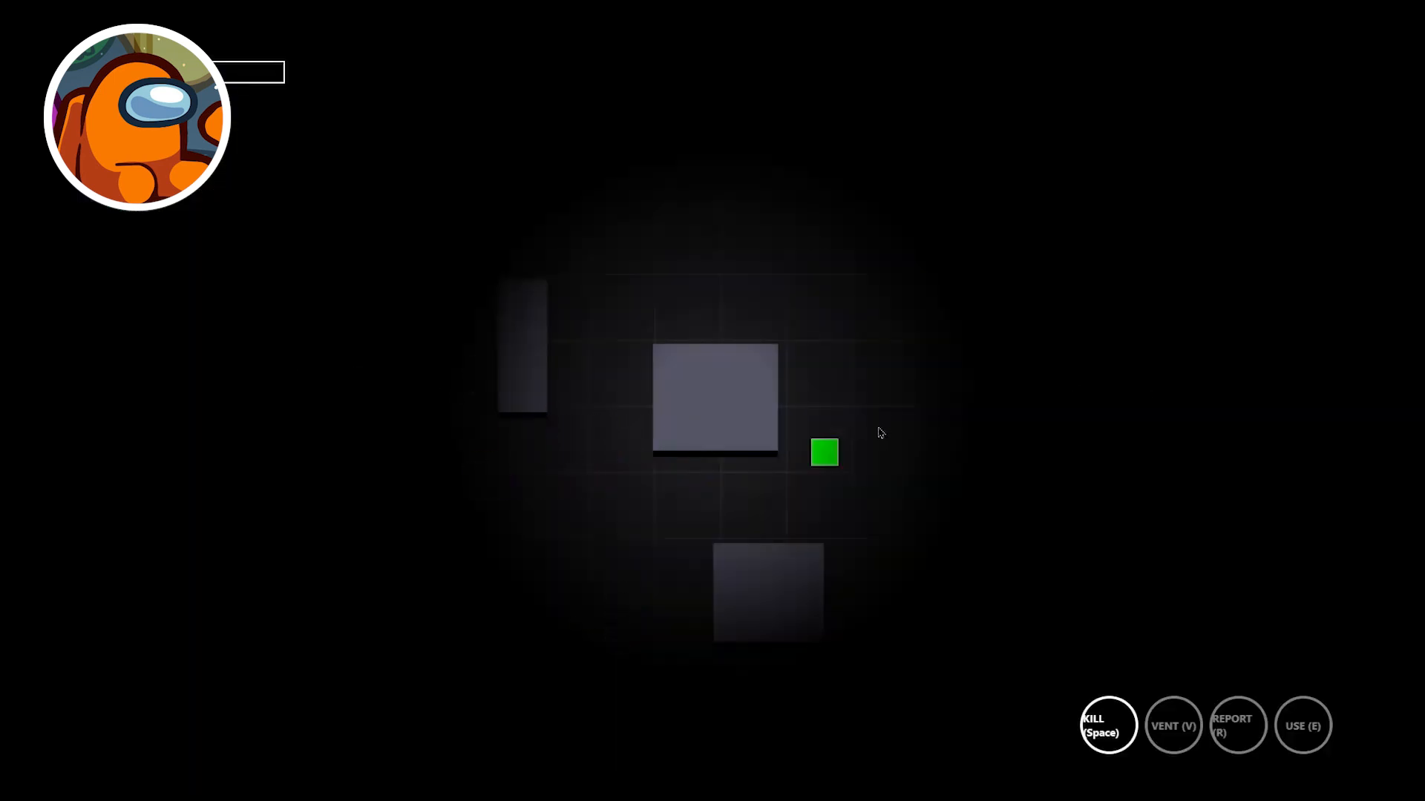